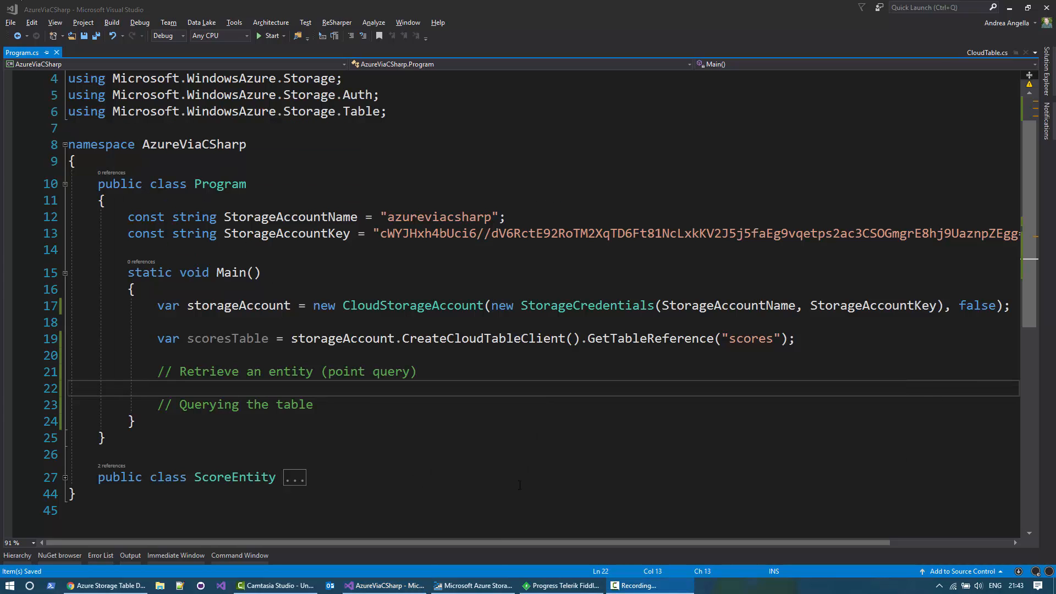
Show the scores table in Storage Explorer and select the Snake score entries.
left_click(474, 585)
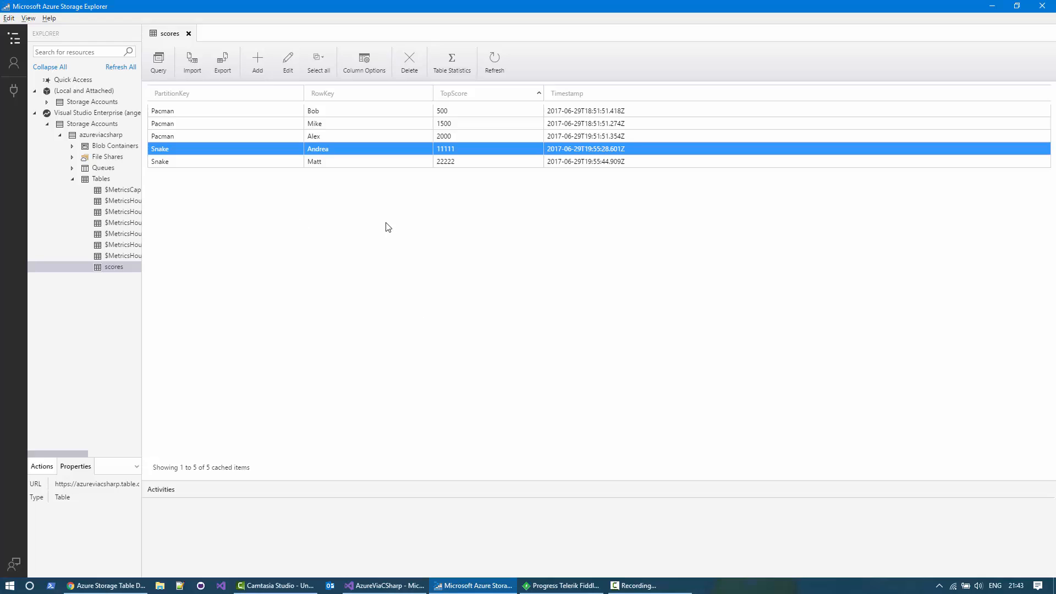
mouse_move(276, 204)
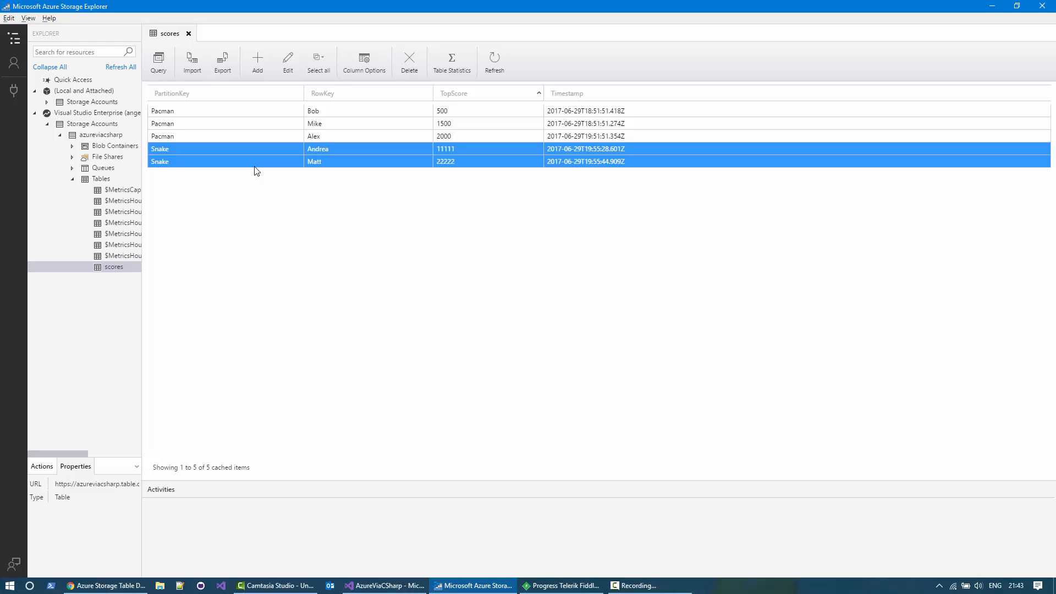
left_click(179, 149)
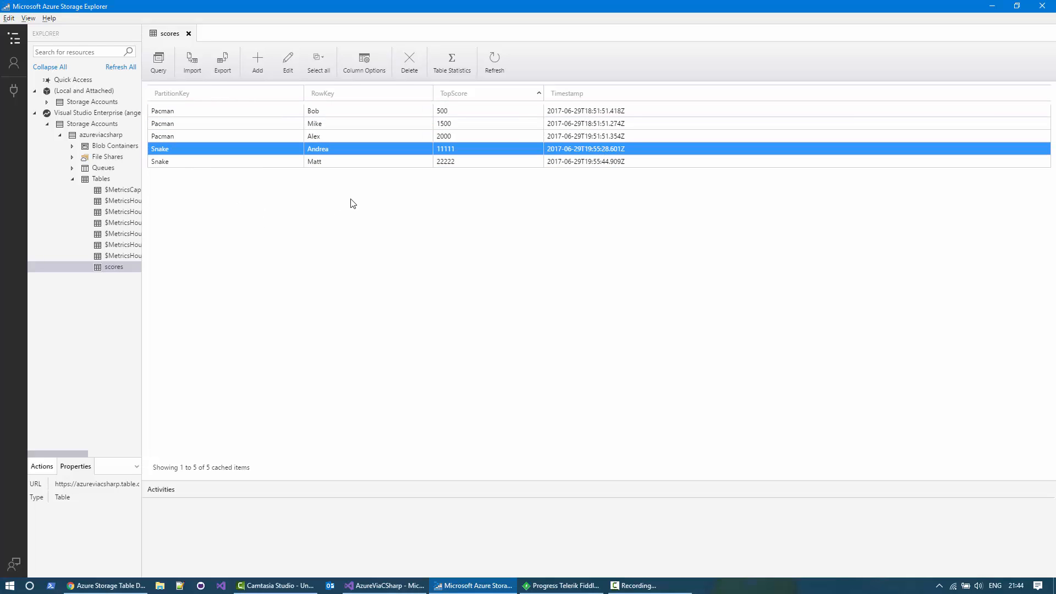
mouse_move(444, 196)
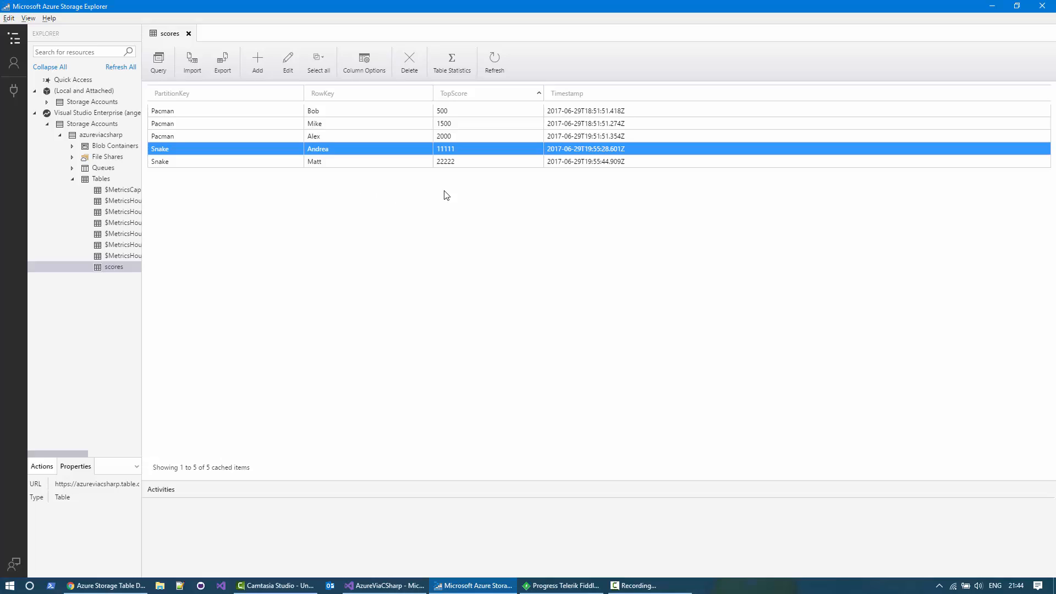
mouse_move(449, 195)
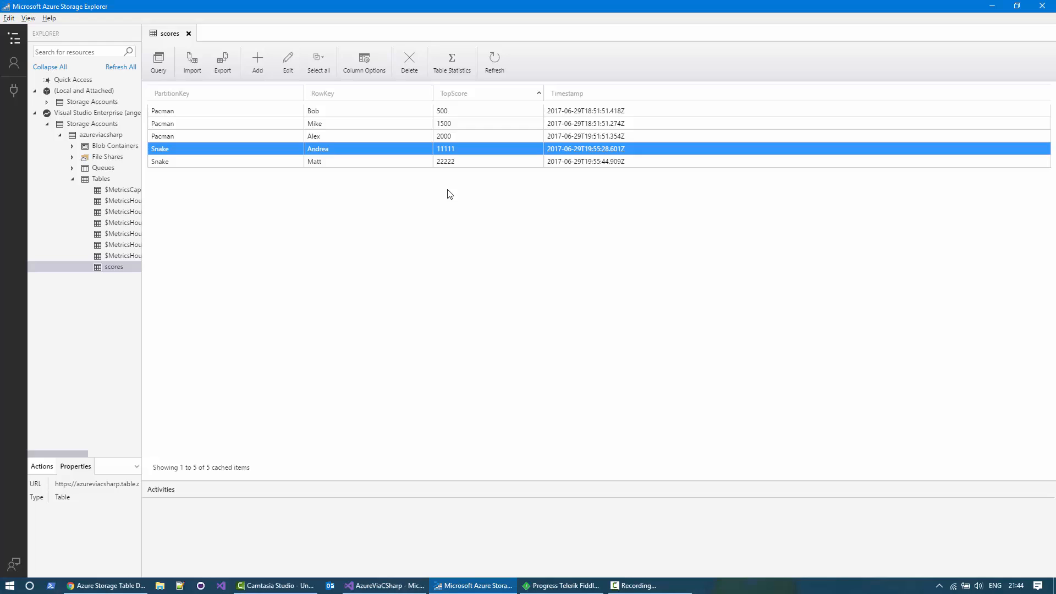
mouse_move(442, 199)
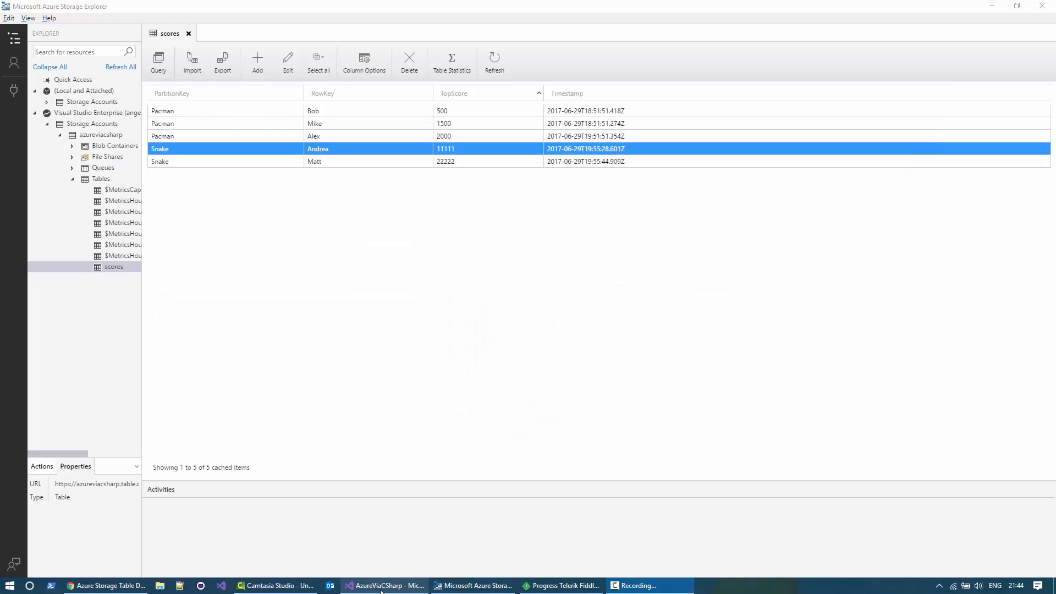
Expand ScoreEntity to check its constructor's game name, then fold the class again.
left_click(384, 585)
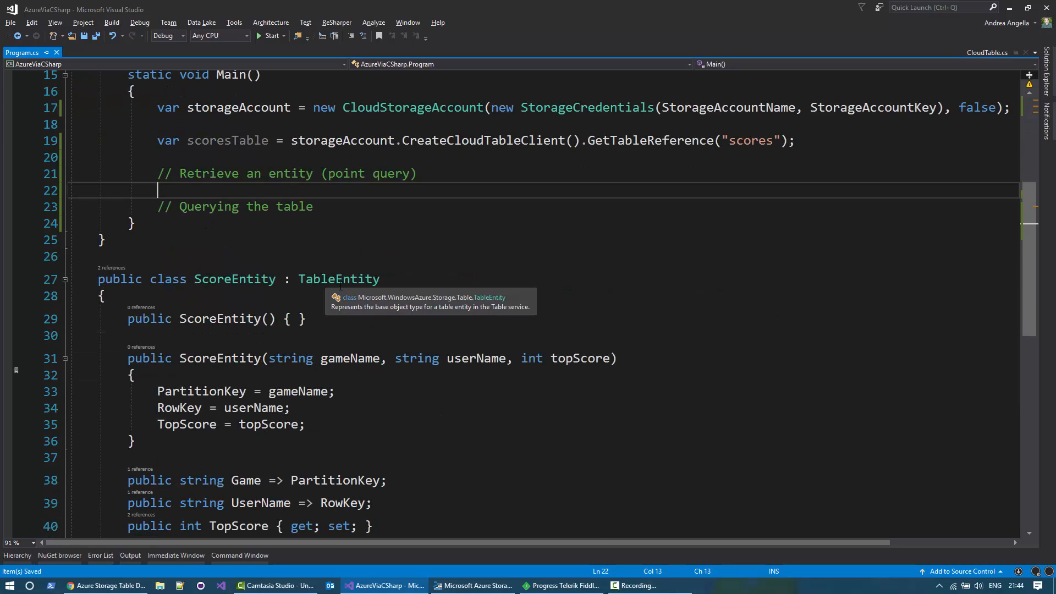
left_click(504, 358)
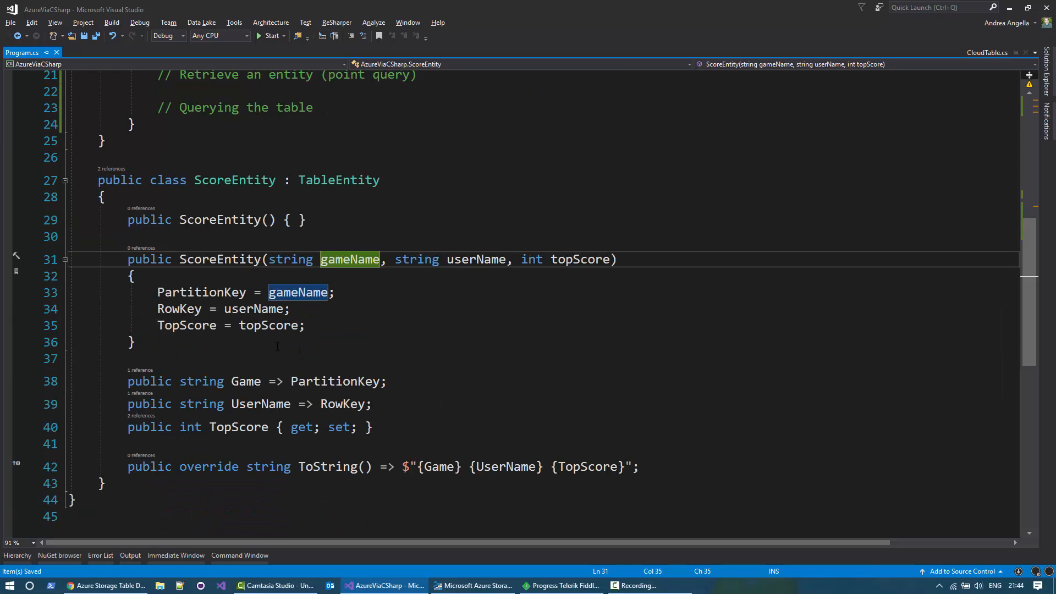
left_click(65, 180)
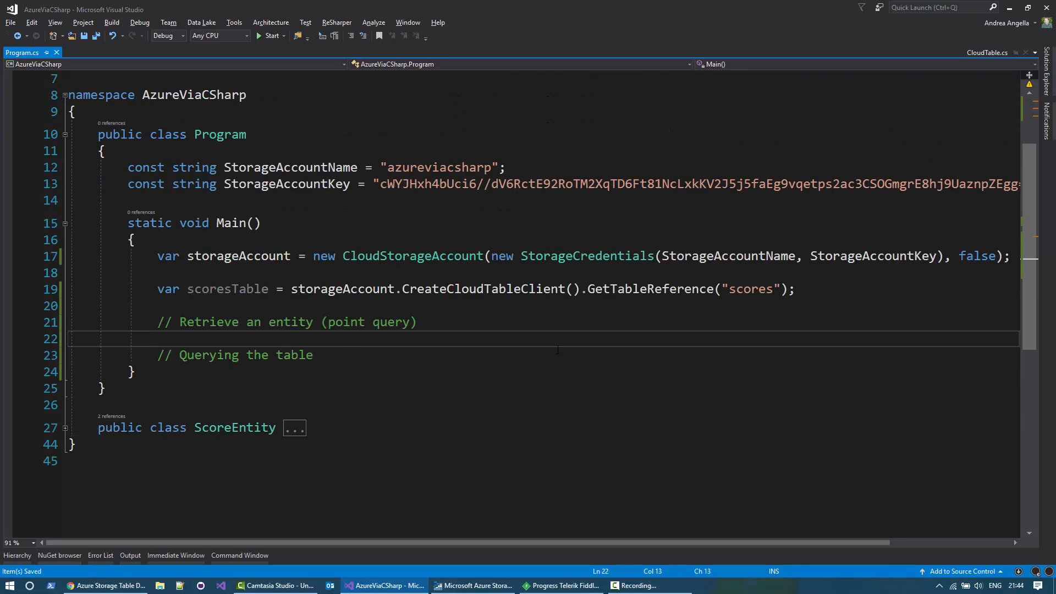
Execute TableOperation.Retrieve<ScoreEntity>("Snake", "Andrea") on scoresTable.
type("sc")
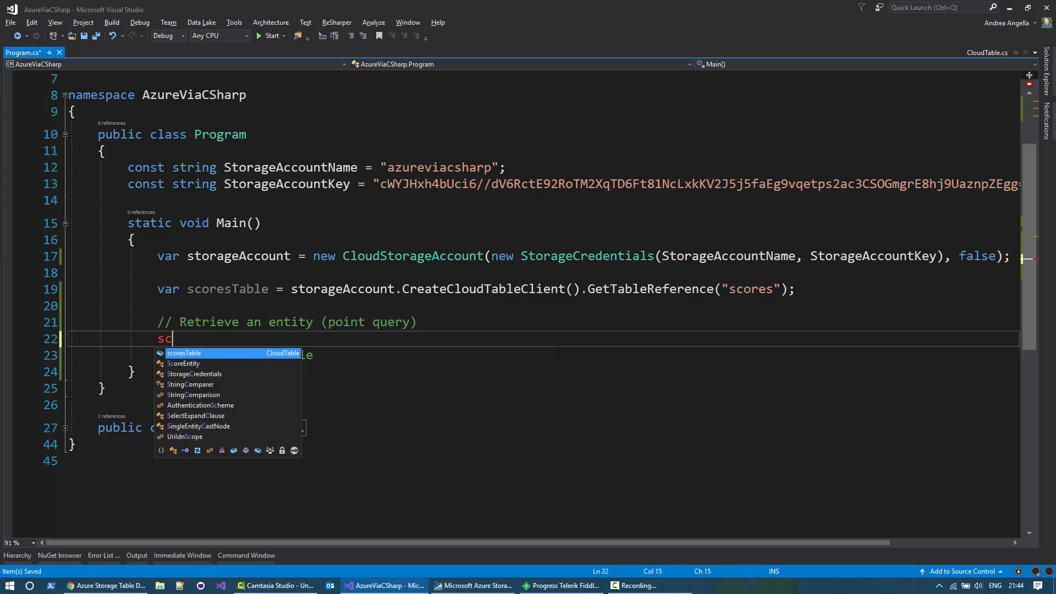
type("oresTable.")
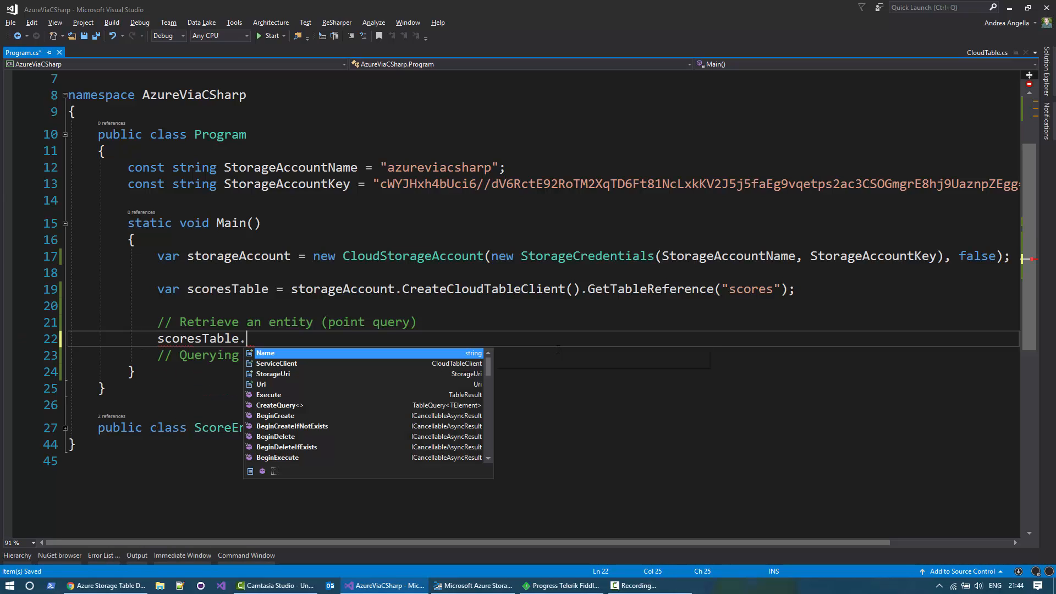
type("Execute(TableOperation.Retrieve")
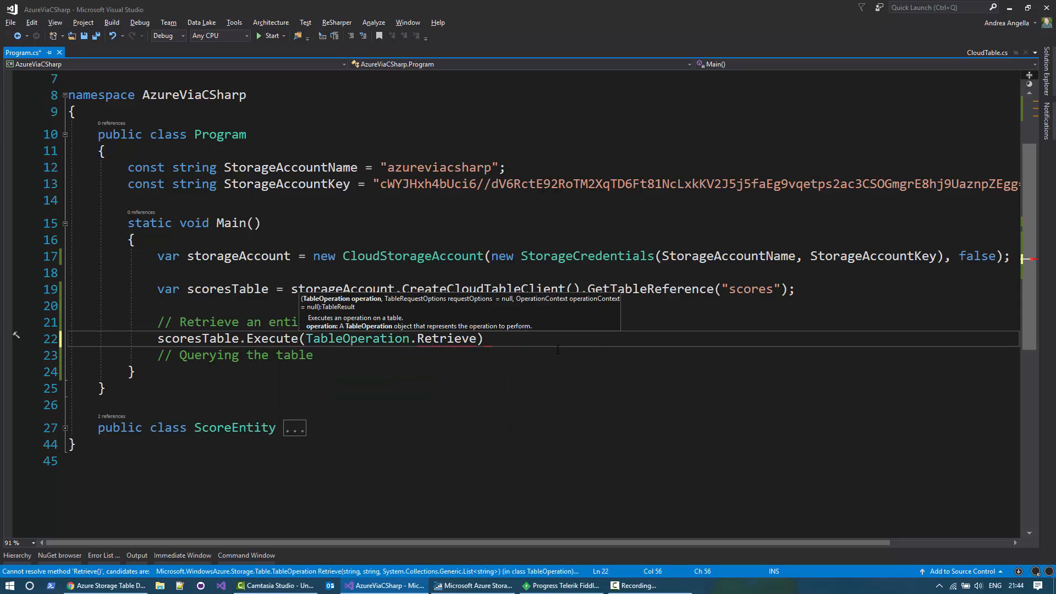
type("<")
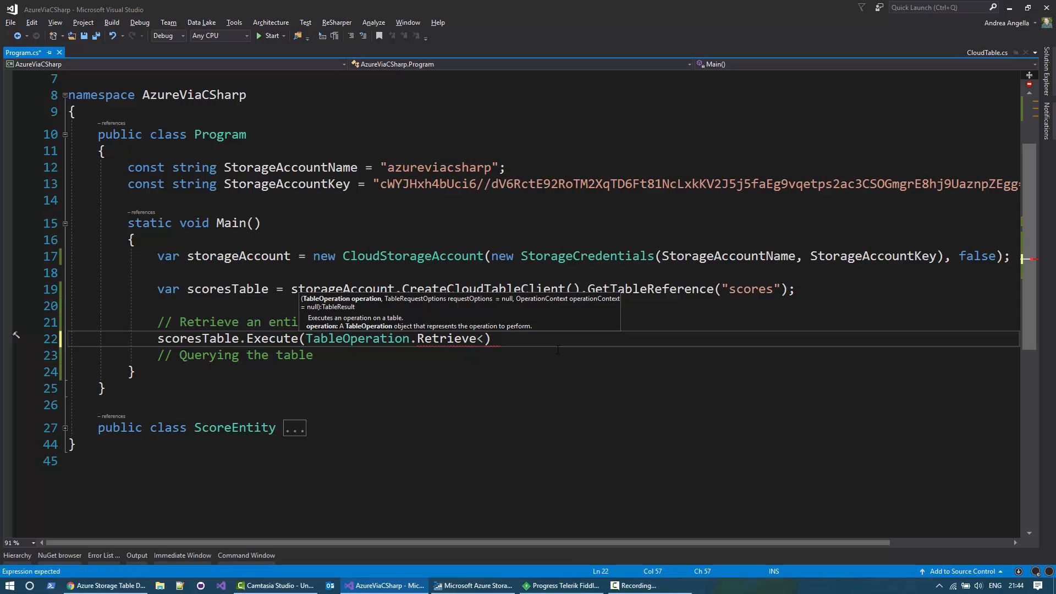
type("ScoreEntity>(\"Snak")
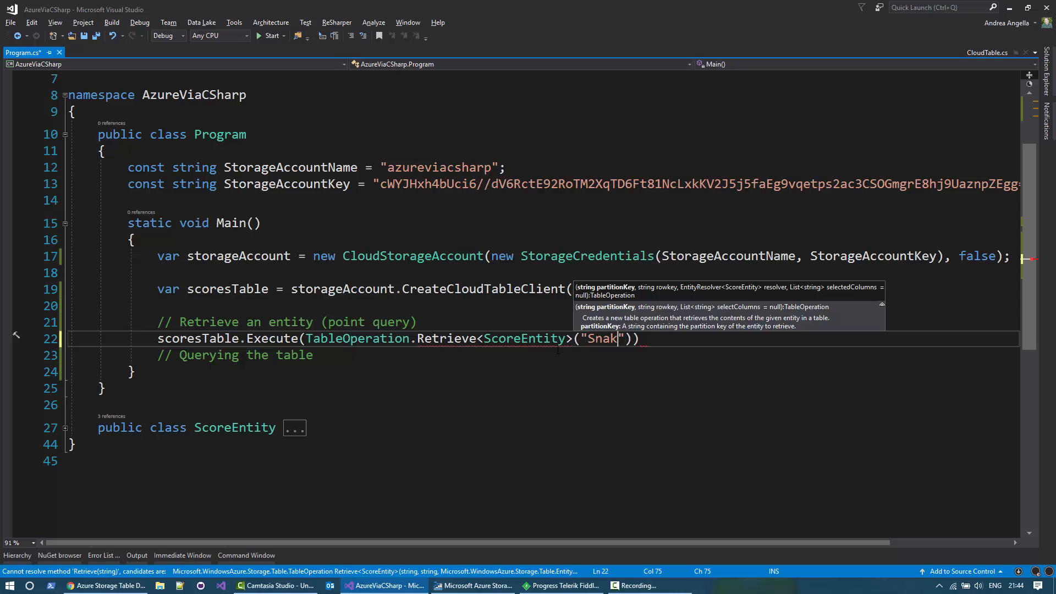
type("e\", \"Andrea")
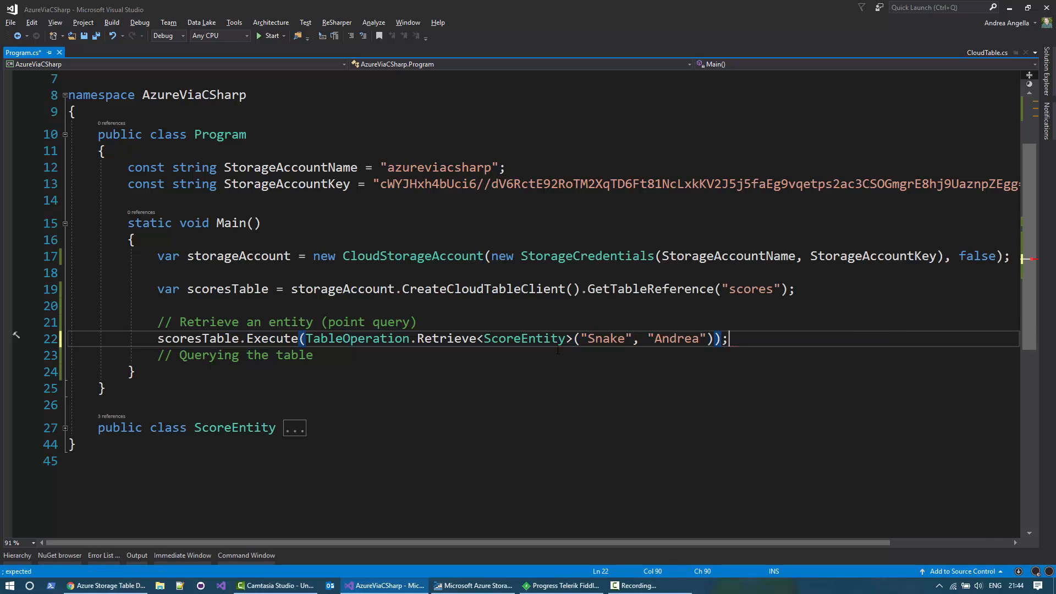
Cast the retrieve Result to ScoreEntity and print it with Console.WriteLine.
type("var result =")
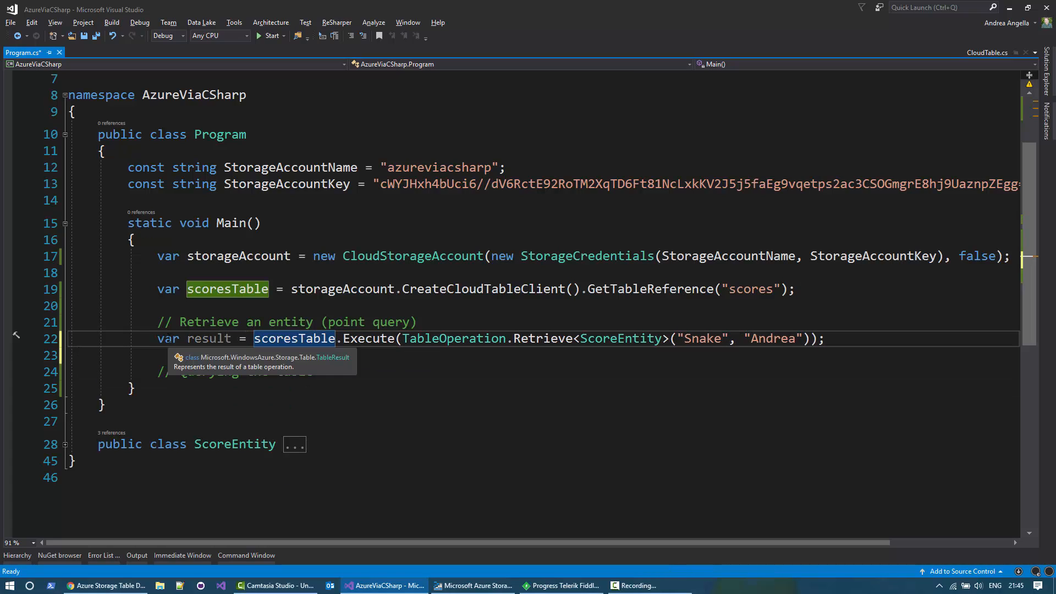
type("tableR")
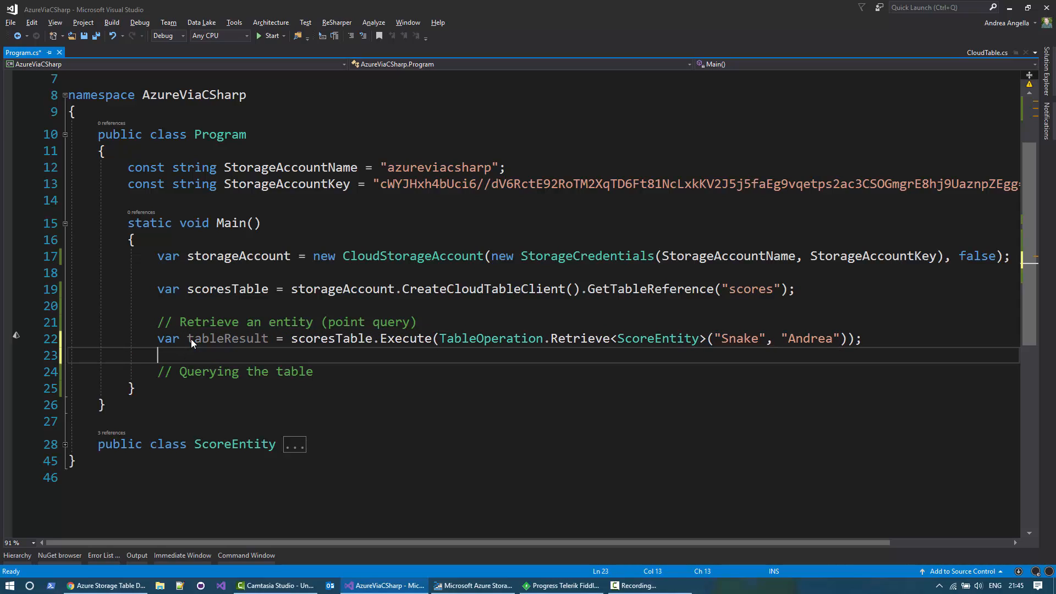
type("tableRE")
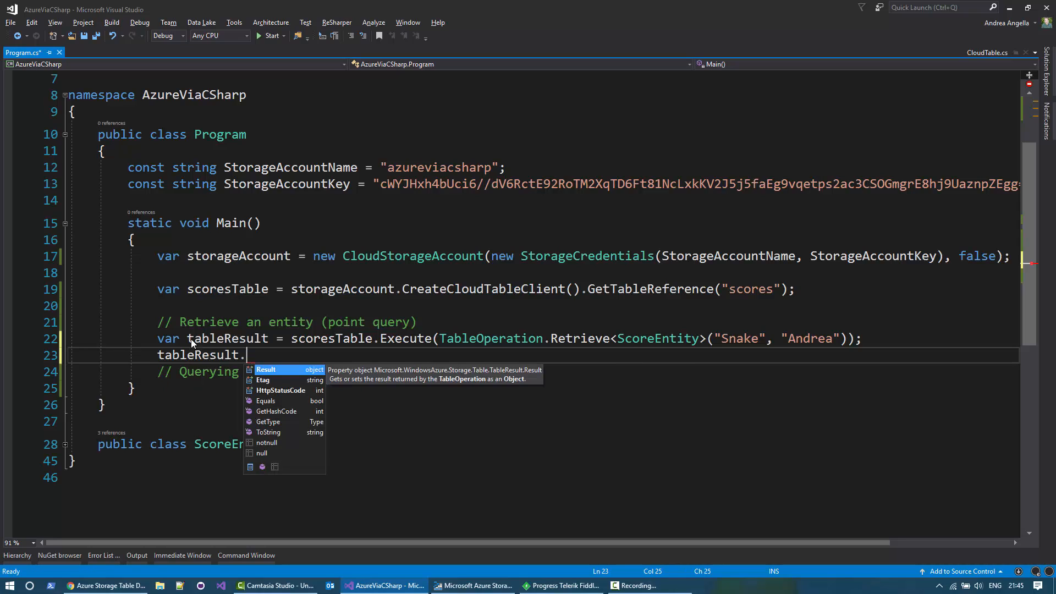
type("Result;")
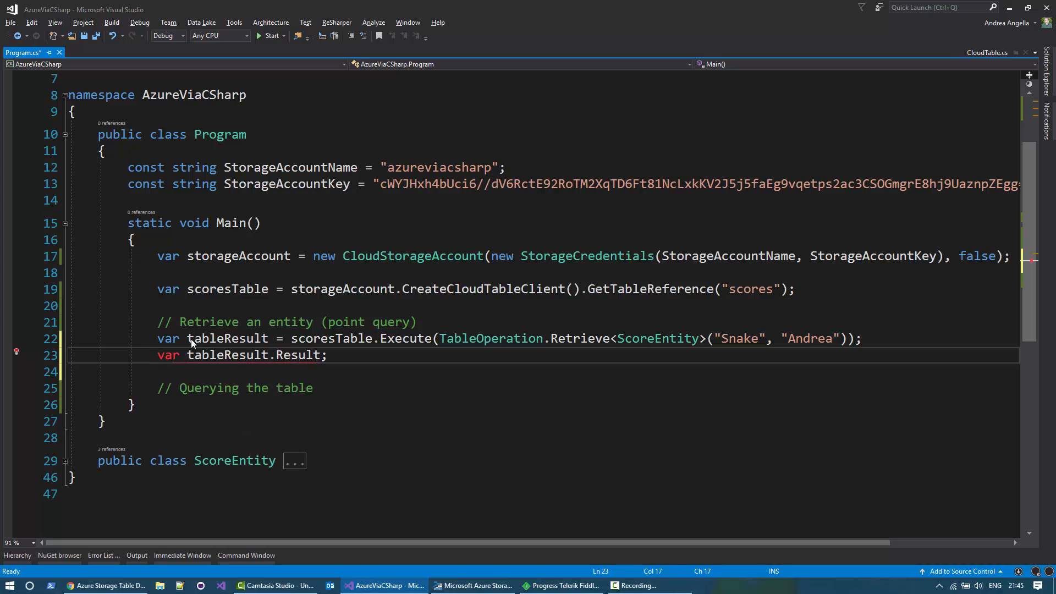
type("scoreEntity = (ScoreEntity")
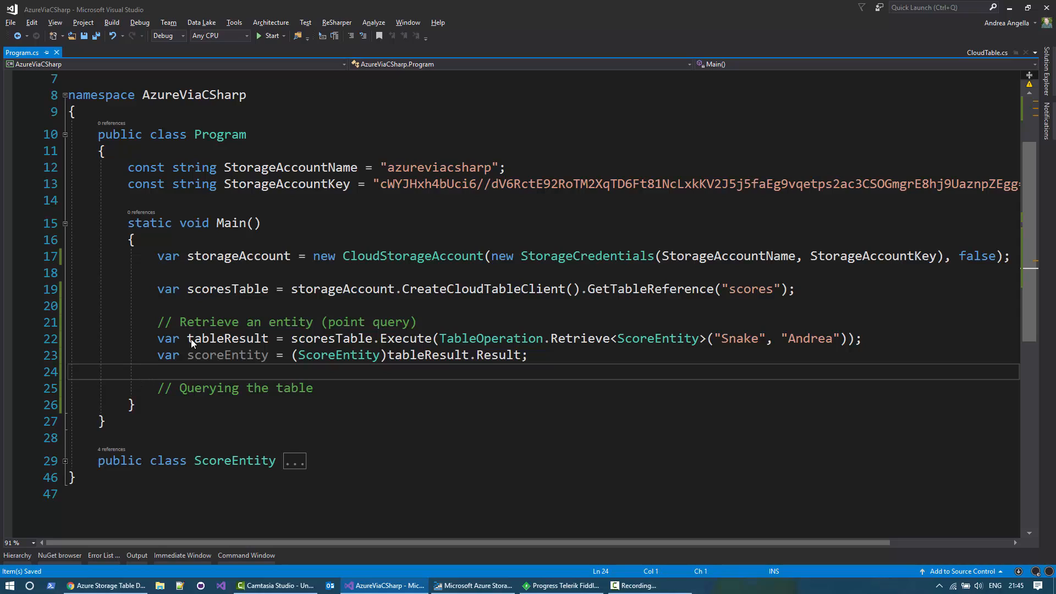
type("Console.WriteLine();")
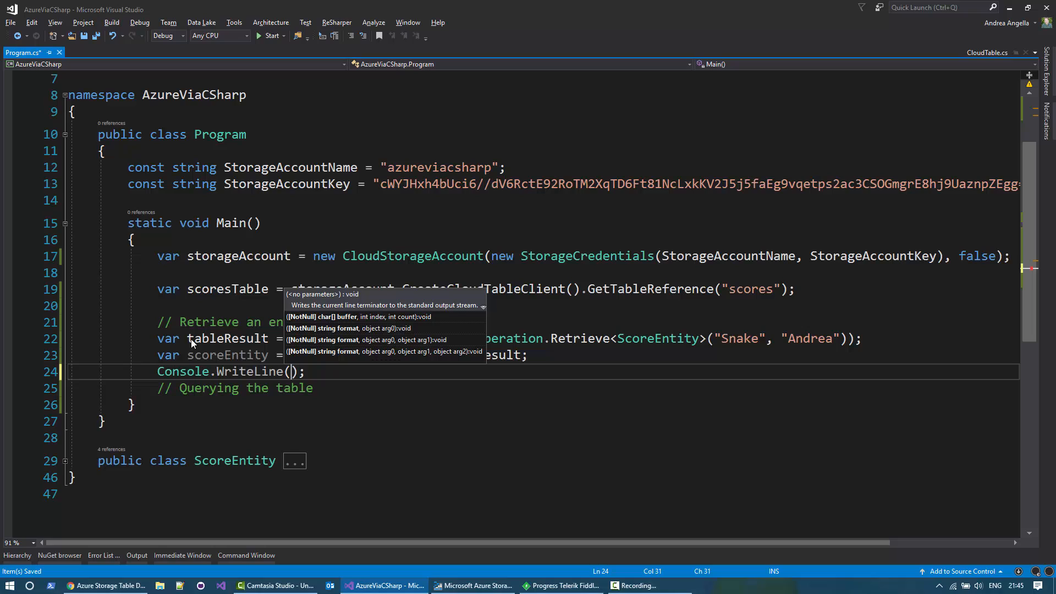
type("scoreEntity")
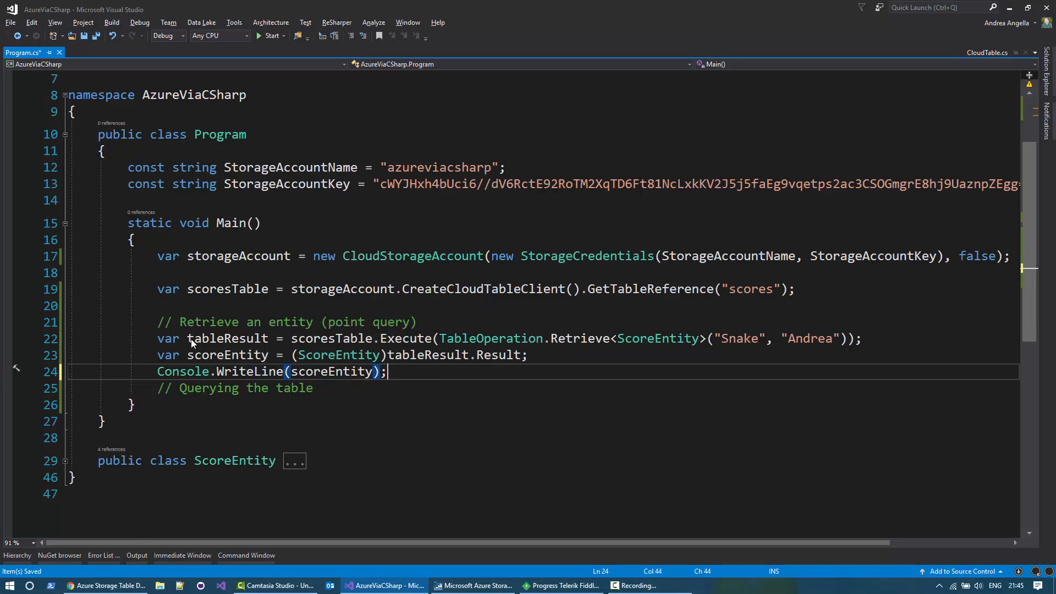
Build the solution and start a new line under the Querying the table comment.
left_click(270, 36)
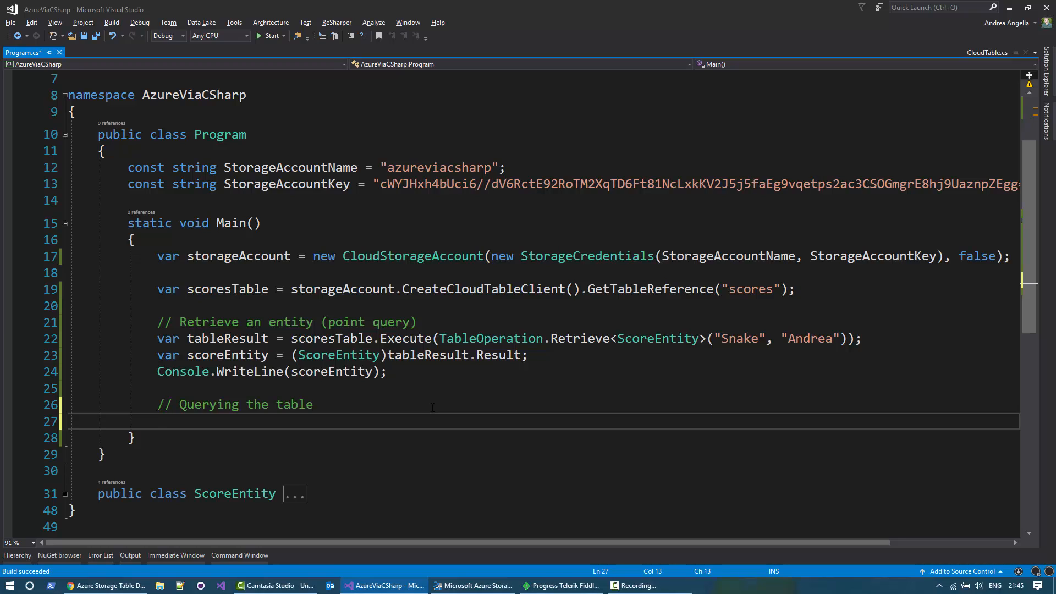
Declare topScores as scoresTable.CreateQuery<ScoreEntity>().
type("var top")
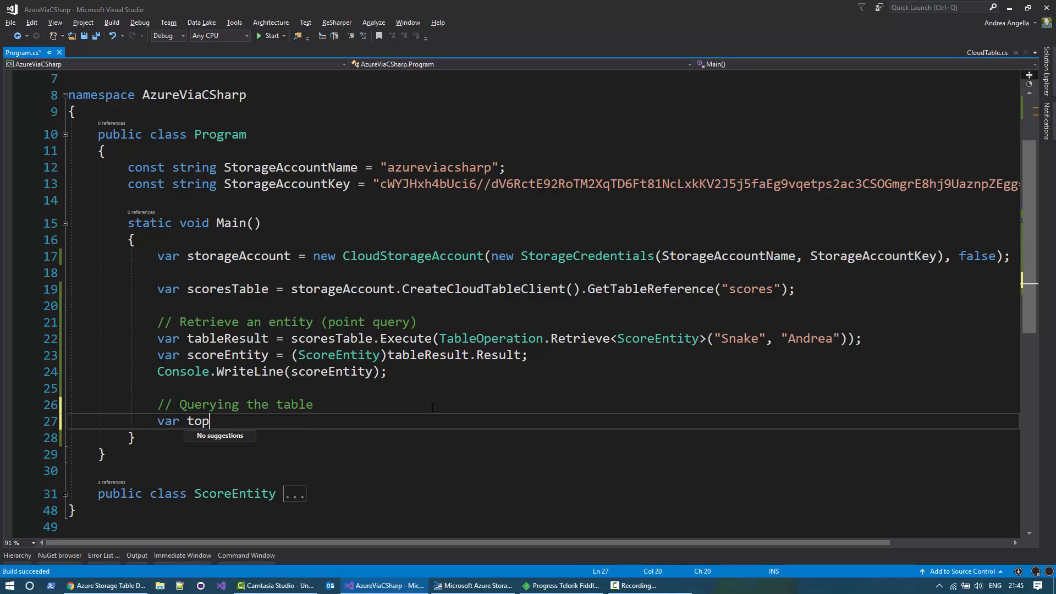
type("Scores =")
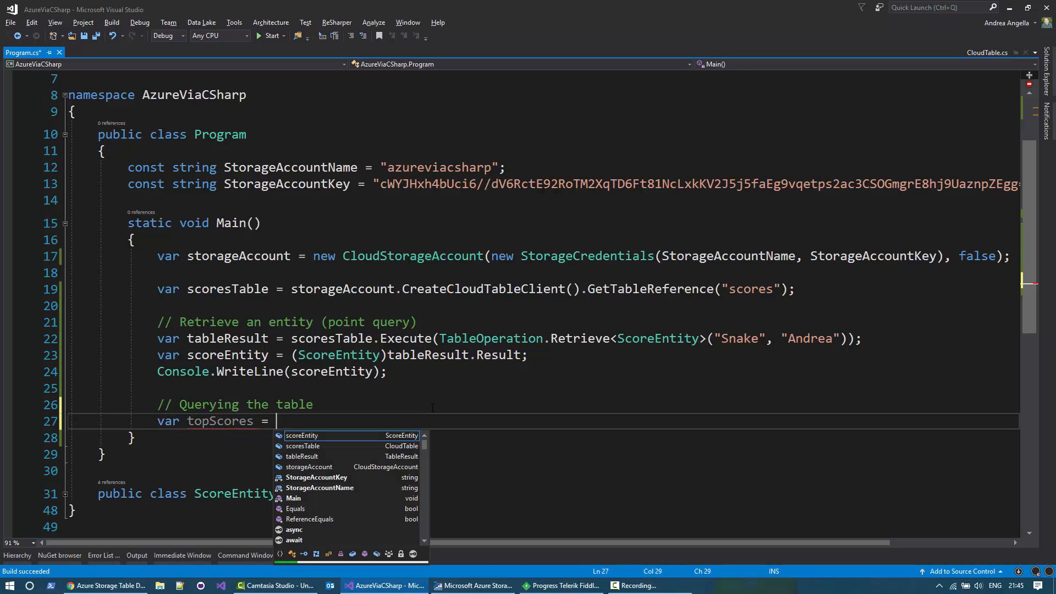
type("scoresTable.")
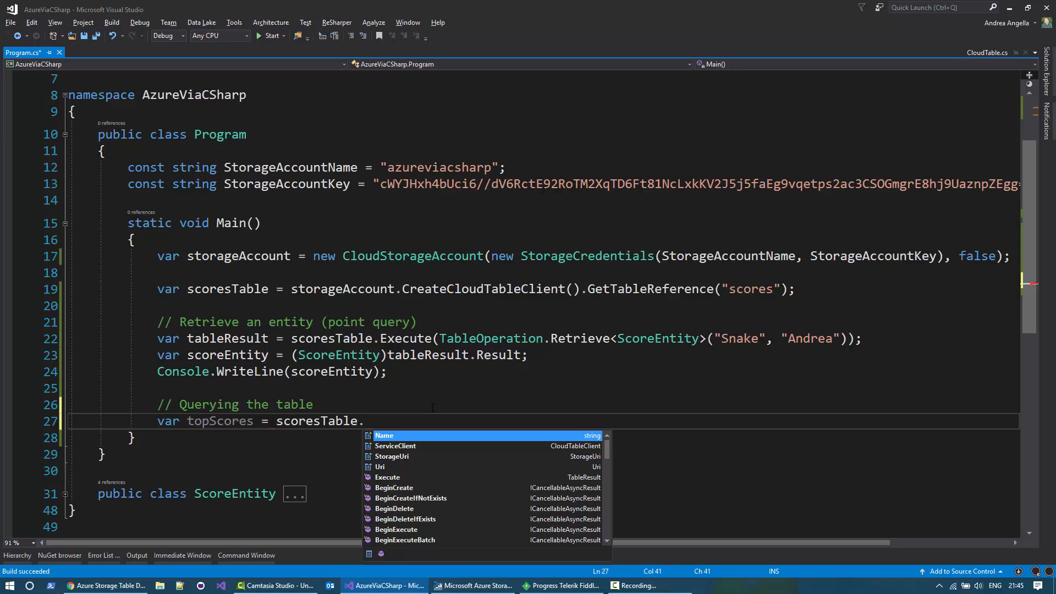
type("Crea")
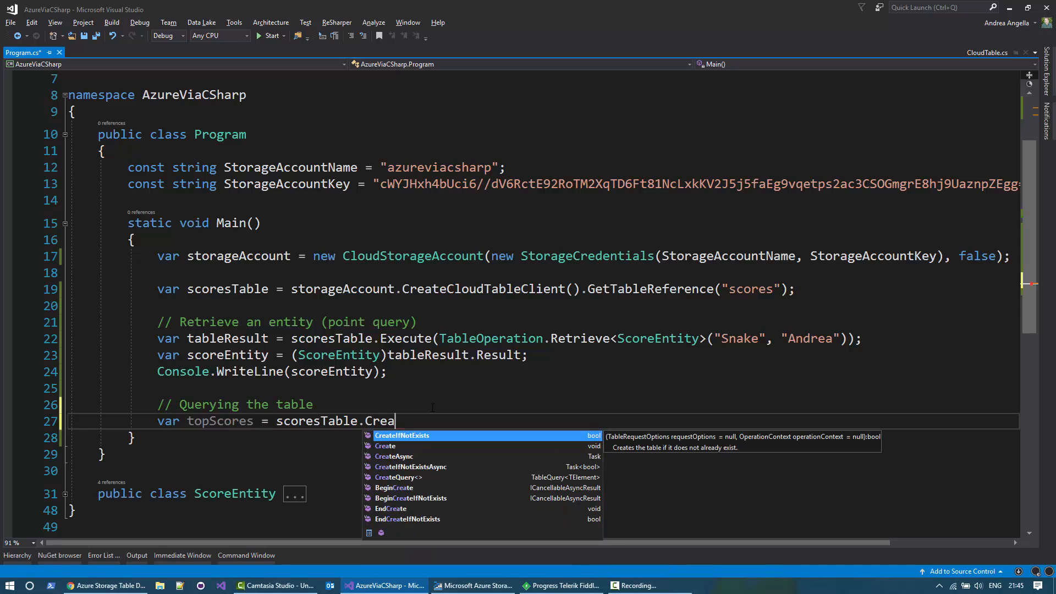
type("teQuery<>()")
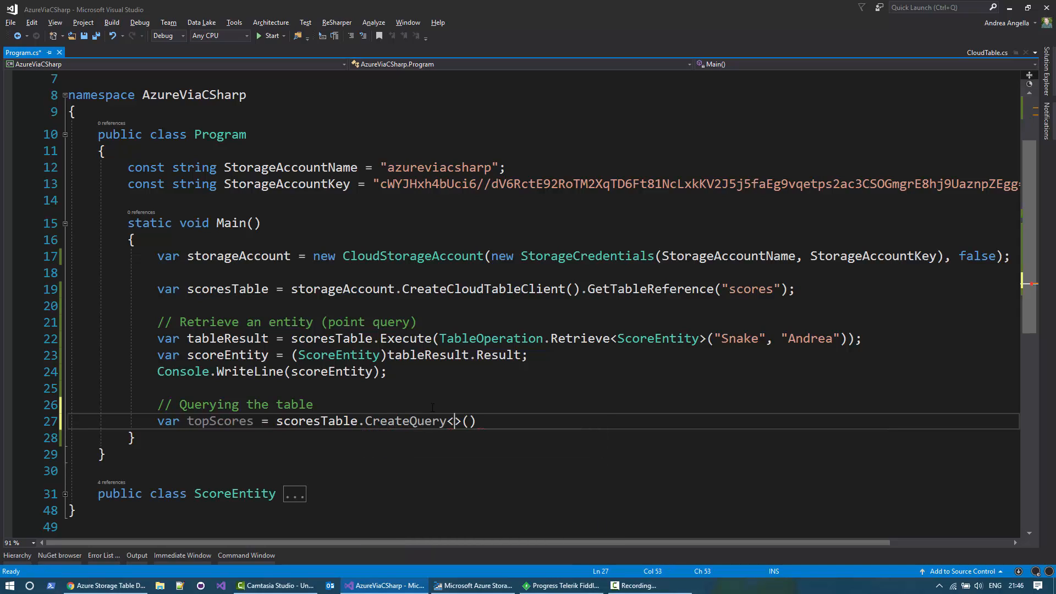
type("ScoreEntity")
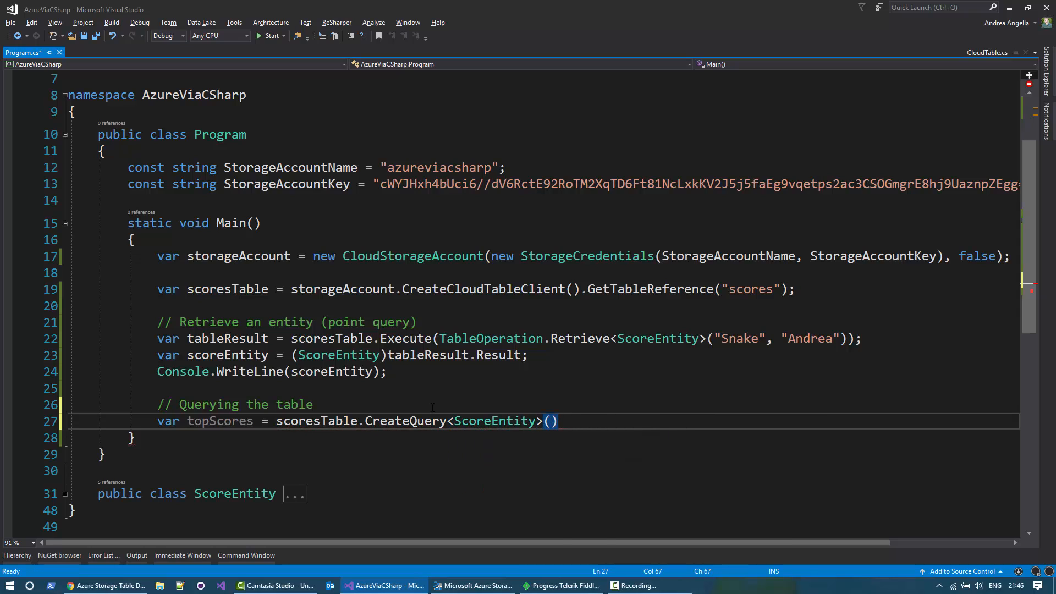
Filter the query to PartitionKey "Pacman" and TopScore greater than 1000.
type(".")
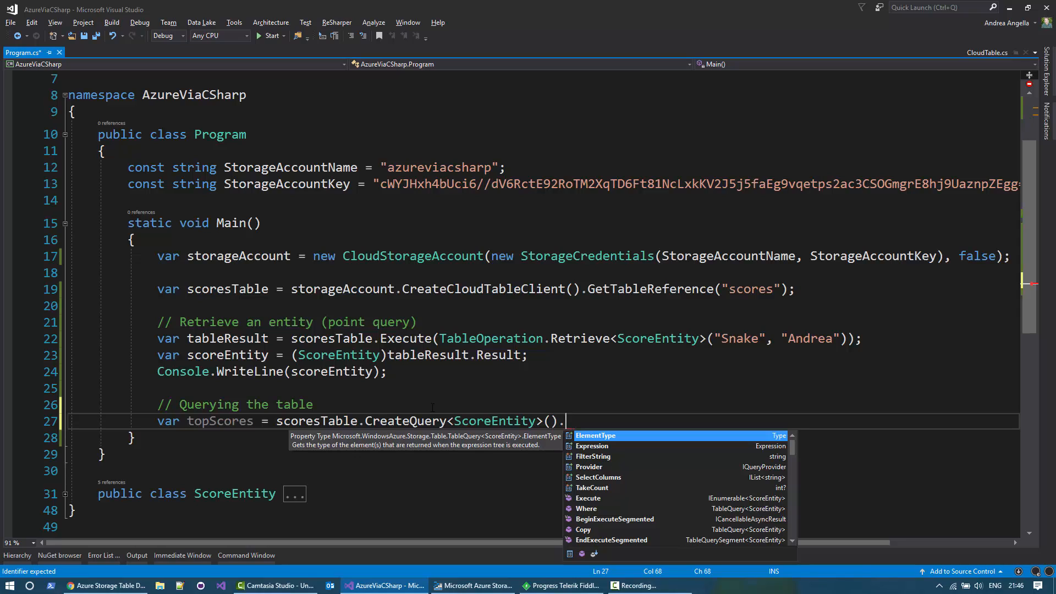
type("Where(")
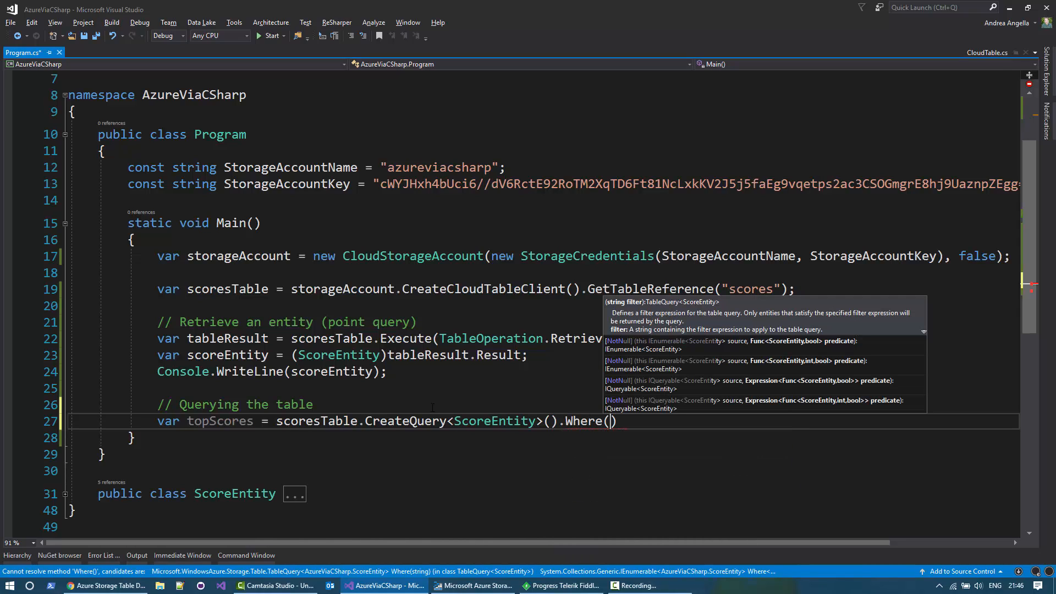
type("x => x")
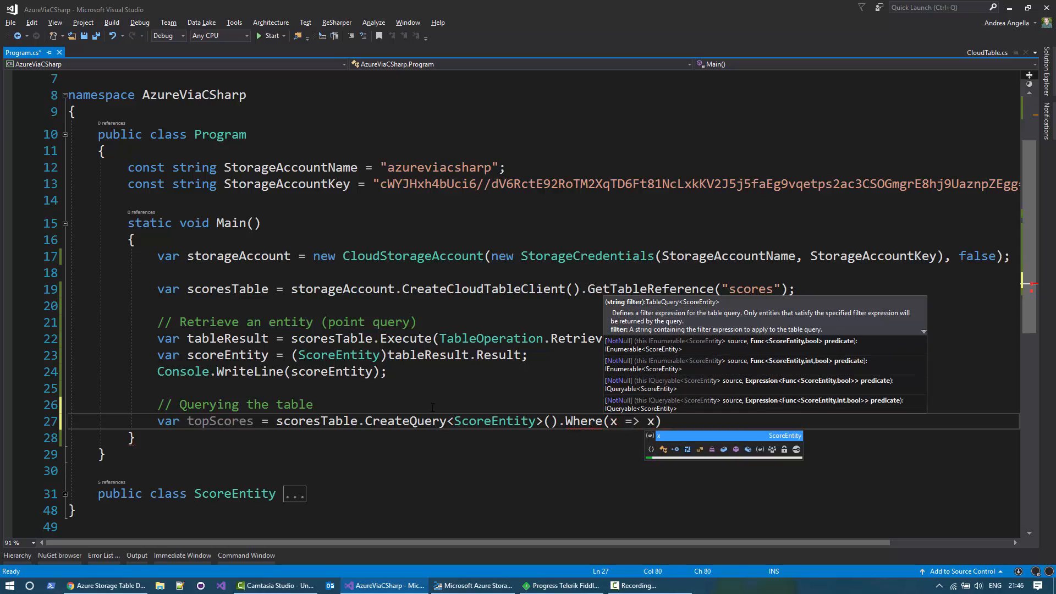
type(".PartitionKey =")
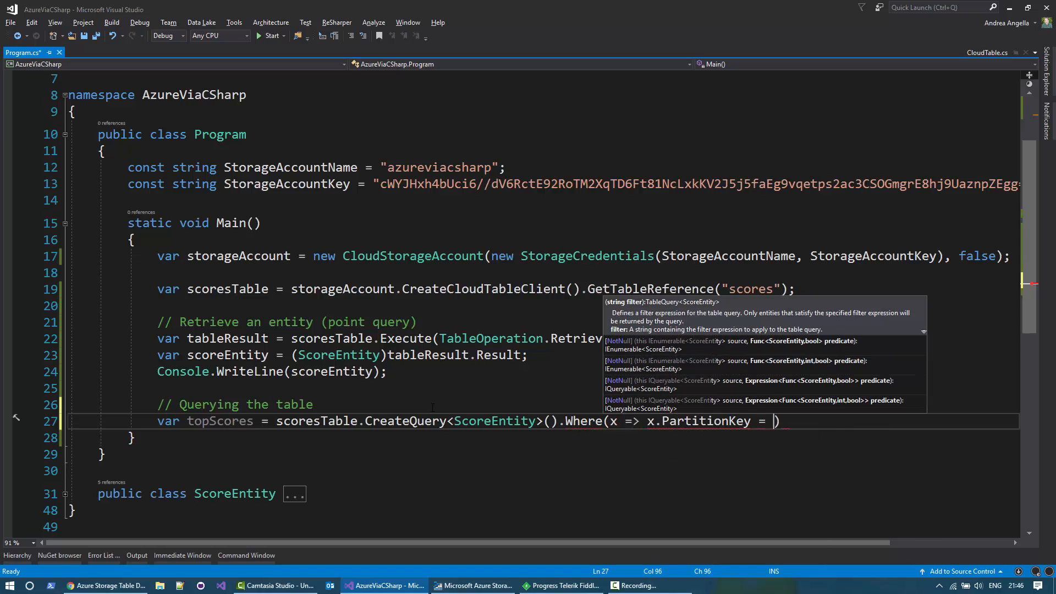
type("= \"\"")
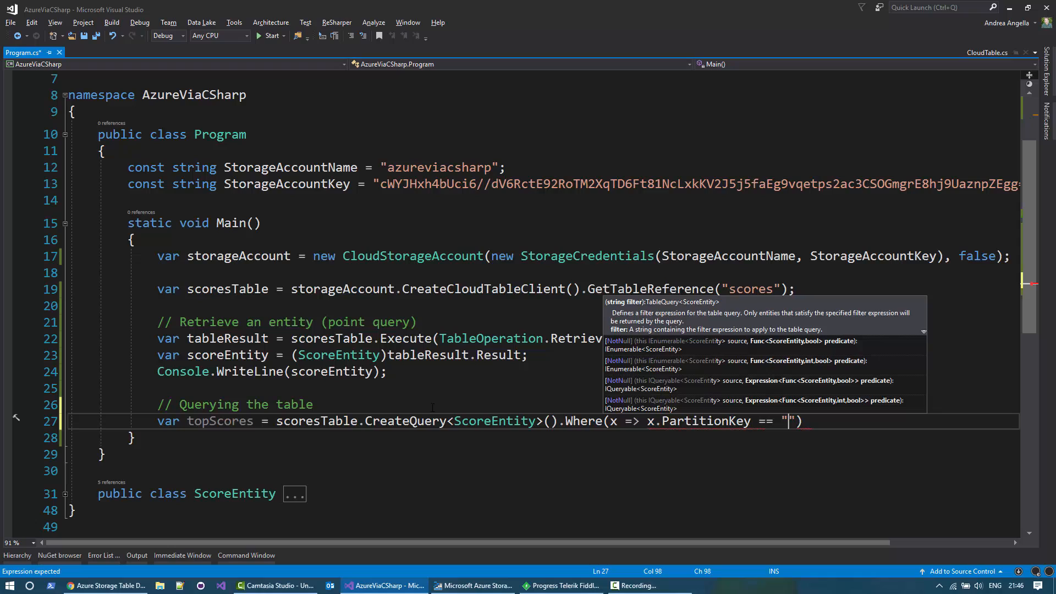
type("Pacmac")
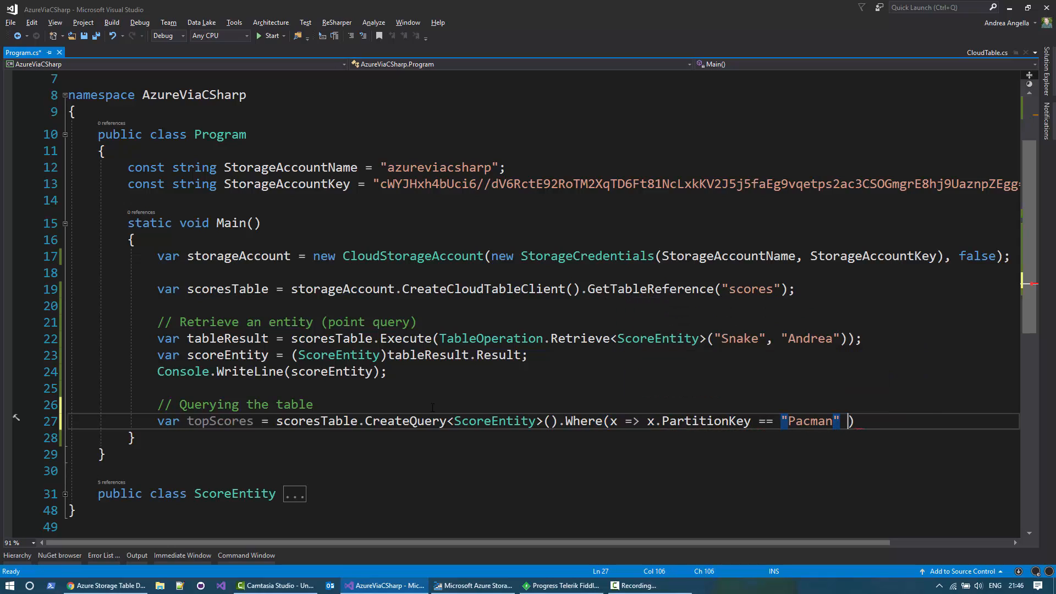
type("&& x.")
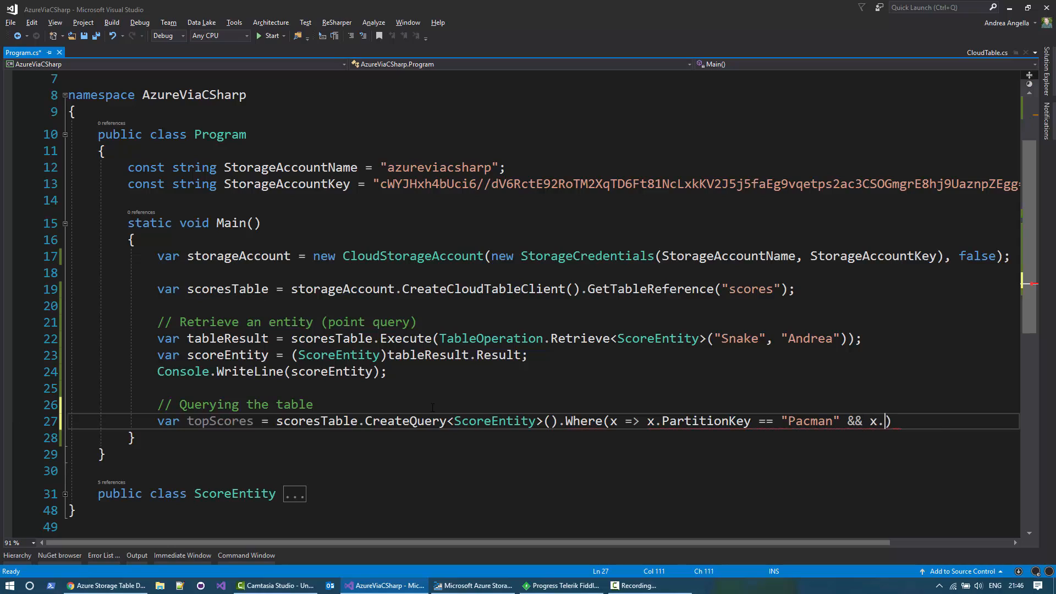
type("TopScore > 1000);")
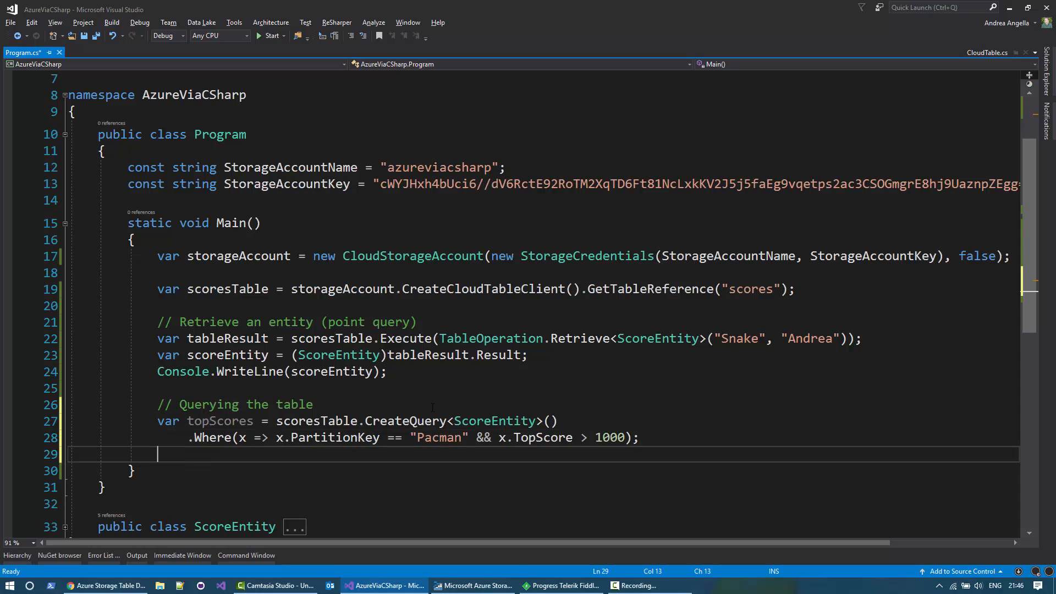
Loop over topScores printing each topScore with Console.WriteLine, then run the program.
type("foreach (var VARIABLE in COLLECTION")
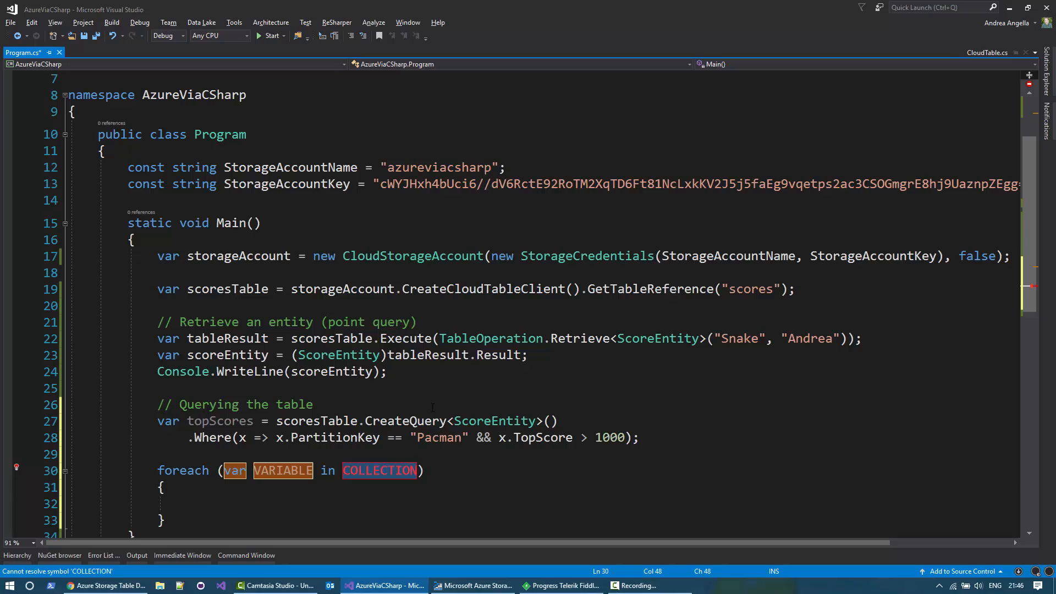
type("topScores")
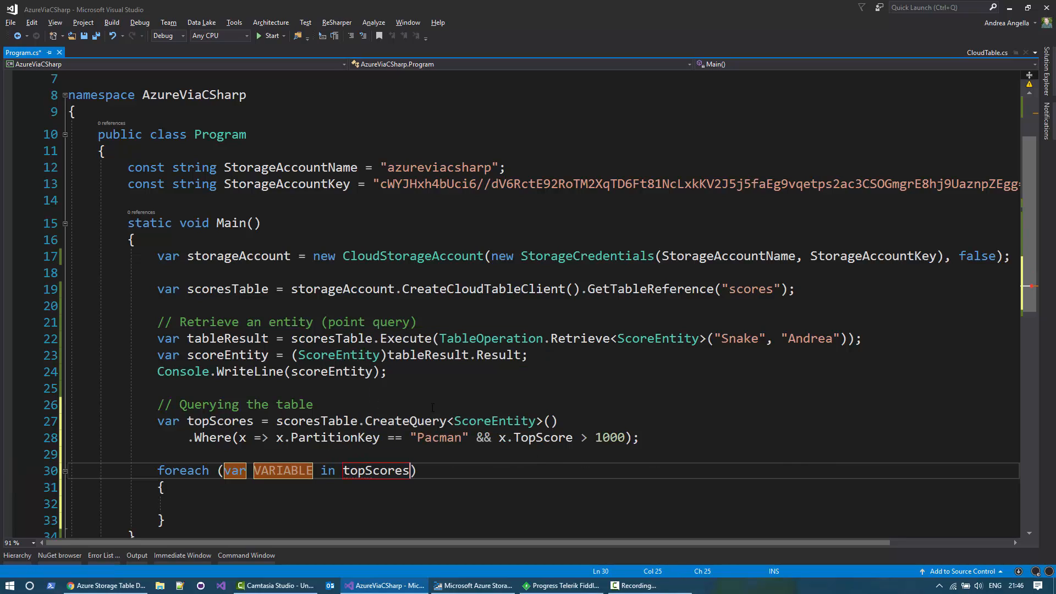
type("Con")
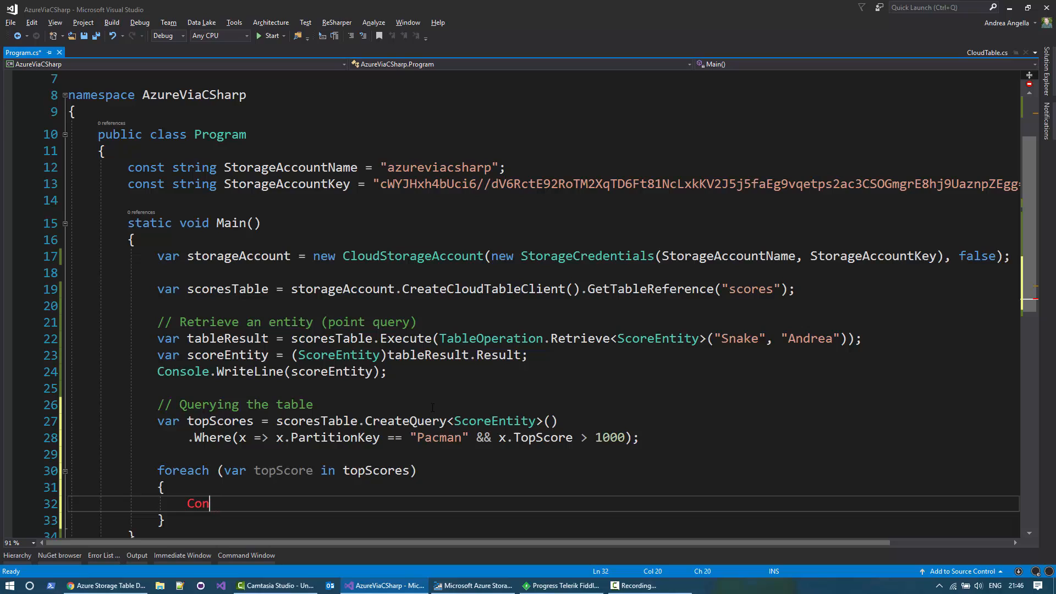
type("sole.WriteLine(top);")
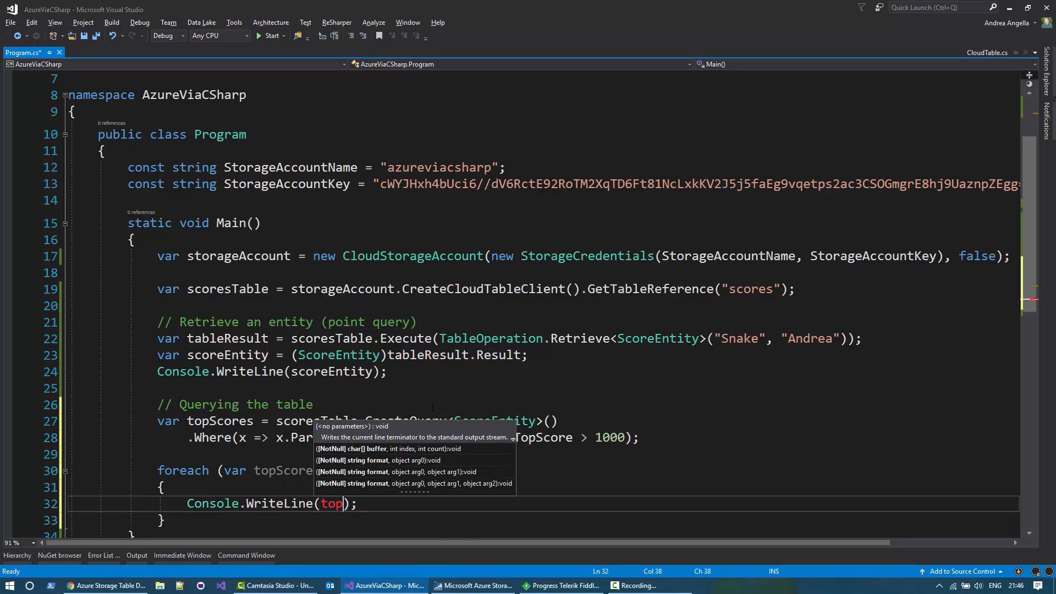
type("Score")
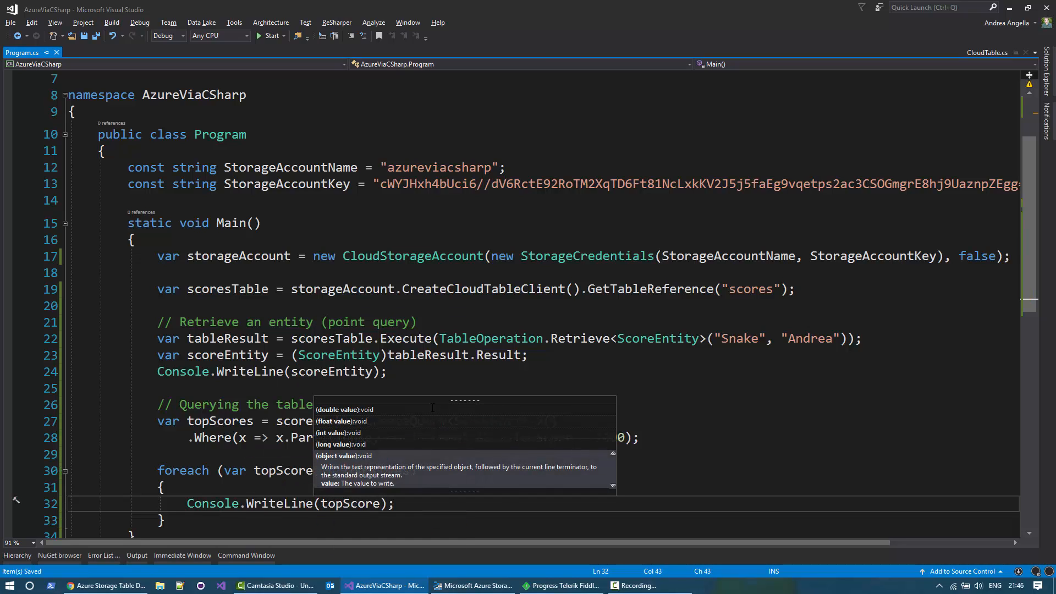
left_click(269, 36)
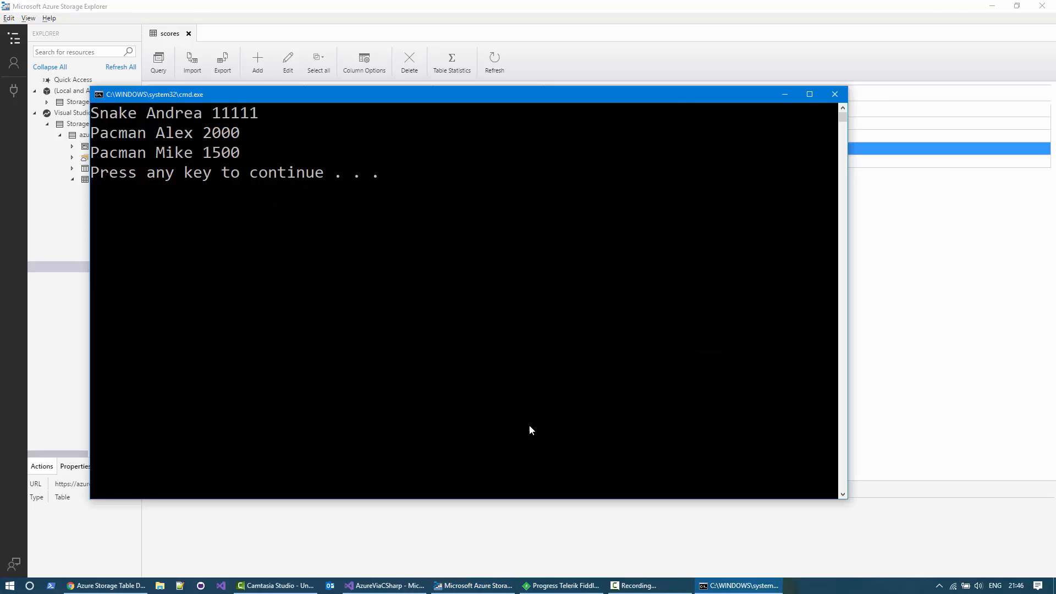
Close the console window after reading the Snake entity and Pacman scores 2000 and 1500.
left_click(384, 586)
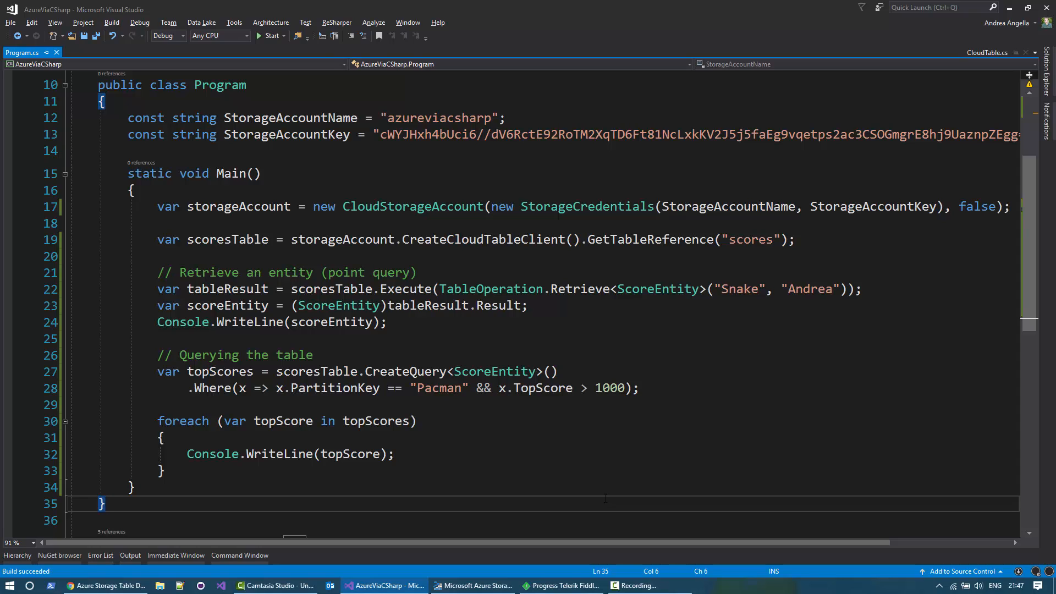
left_click(103, 503)
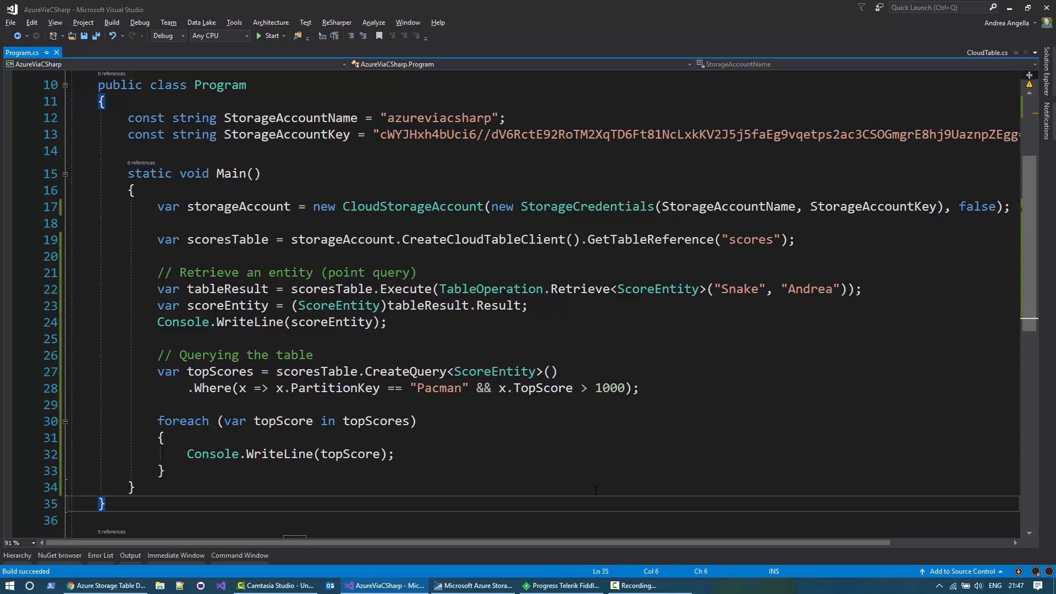
Read the design guide's point, range, partition and table scan comparison, then bring up Fiddler.
left_click(105, 584)
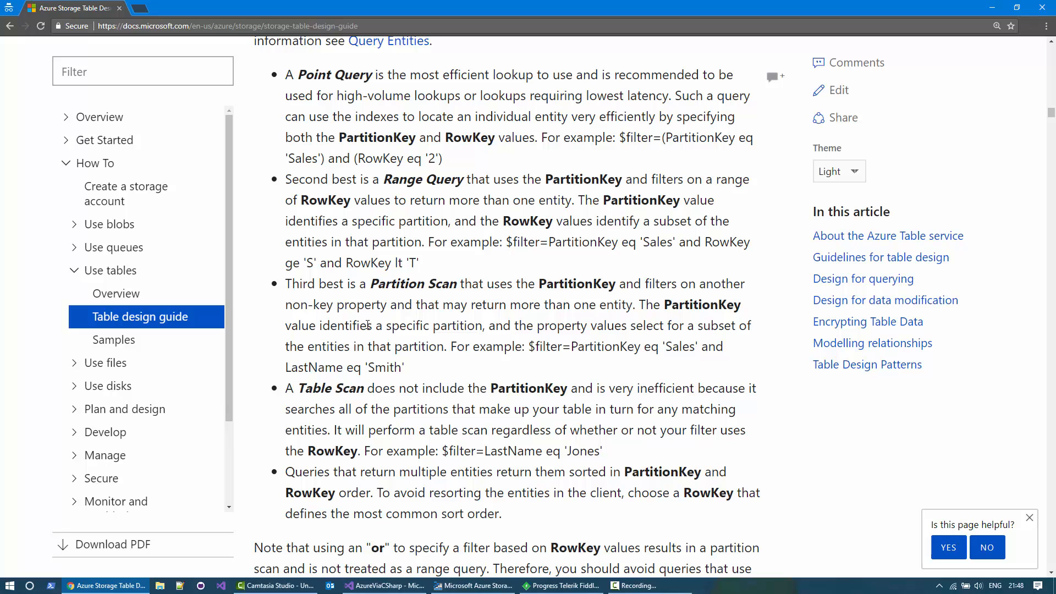
left_click(562, 585)
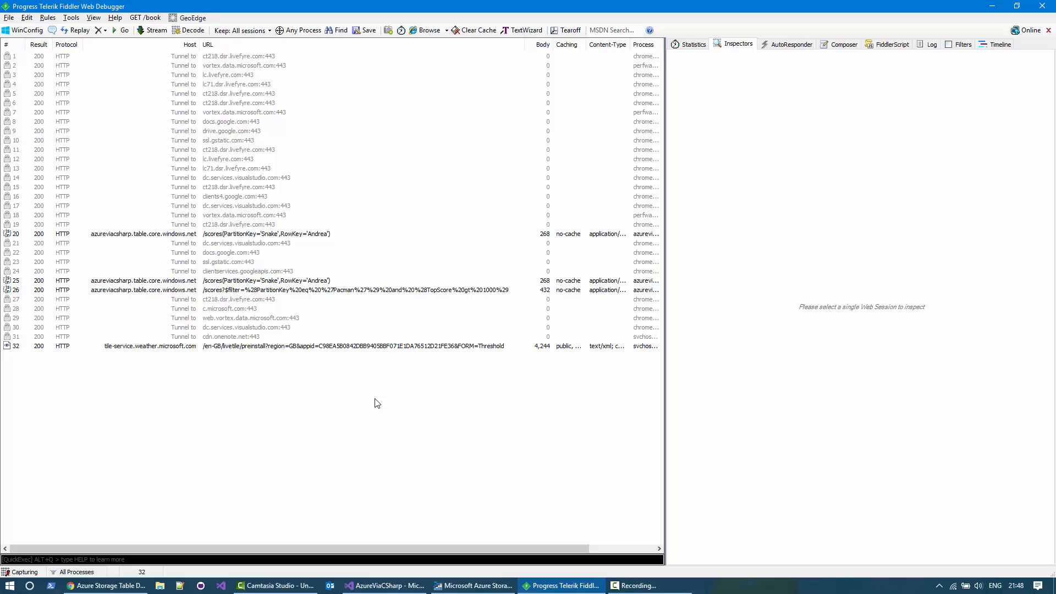
mouse_move(361, 374)
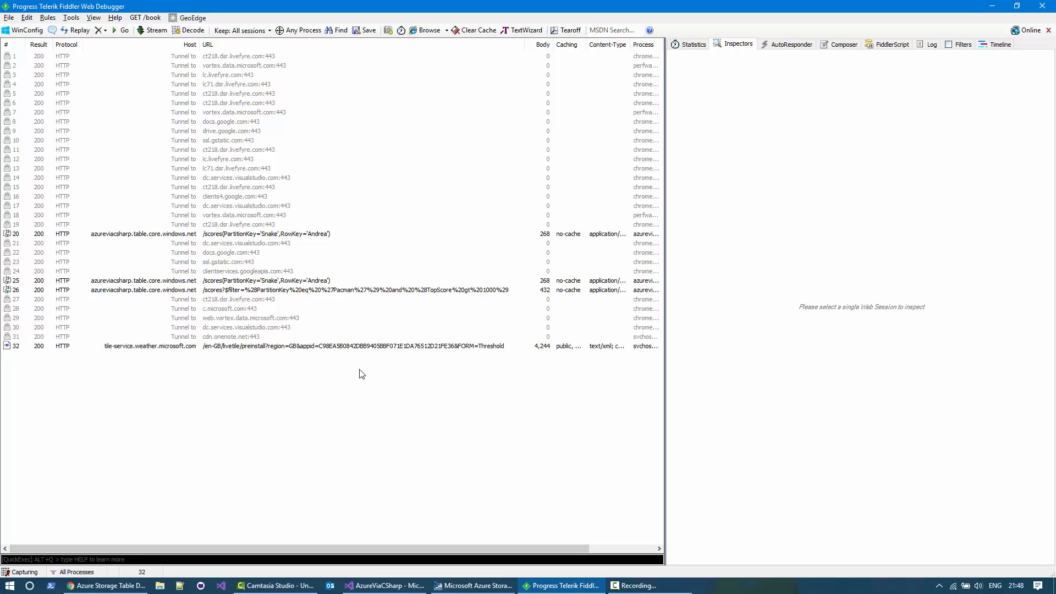
mouse_move(236, 285)
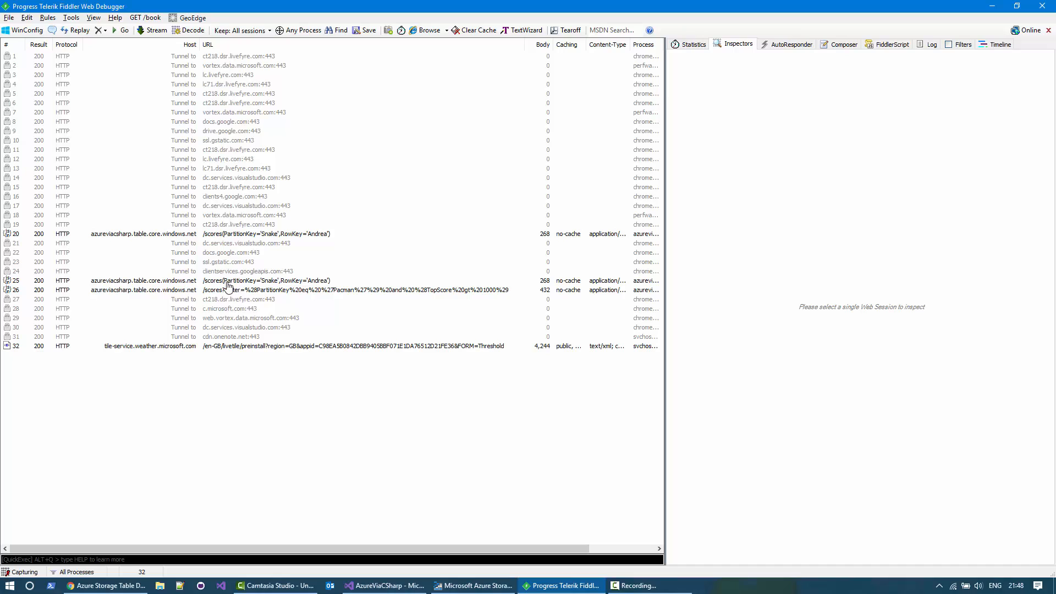
Inspect Fiddler sessions 25 and 26, viewing the Pacman response JSON (Alex 2000, Mike 1500).
left_click(270, 280)
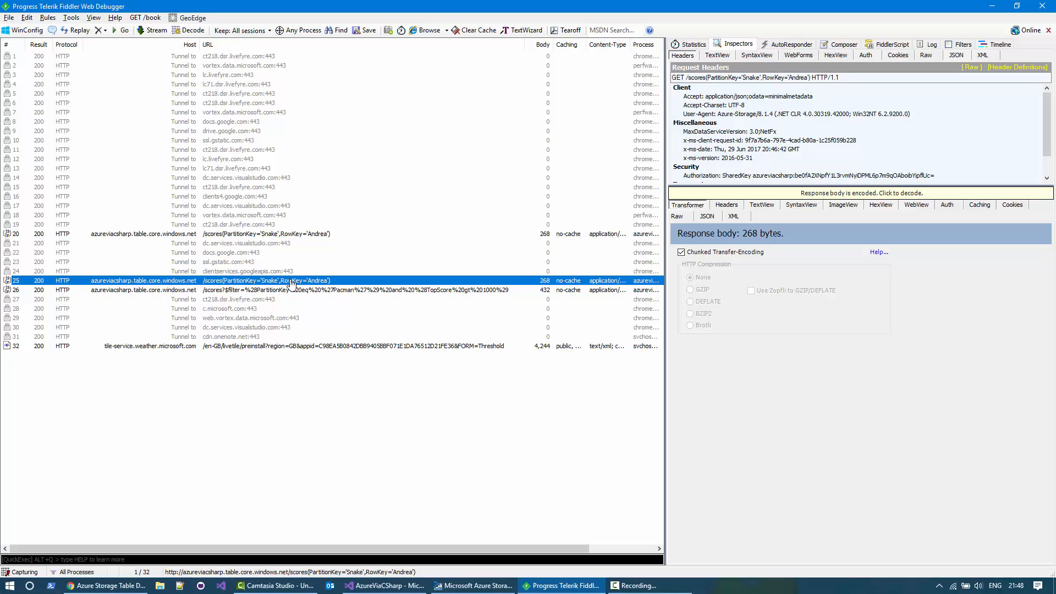
mouse_move(293, 296)
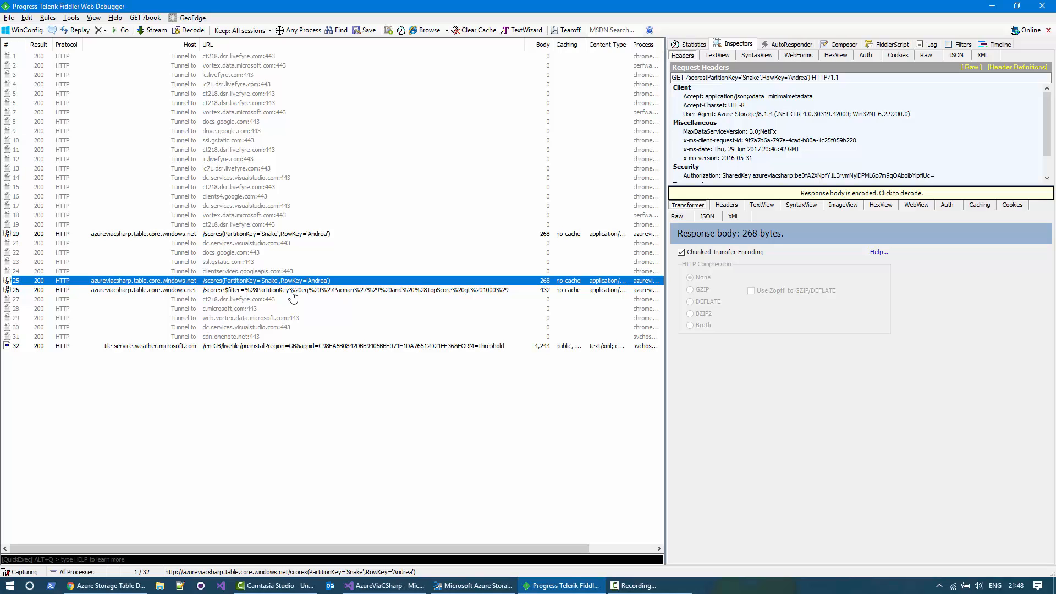
left_click(270, 290)
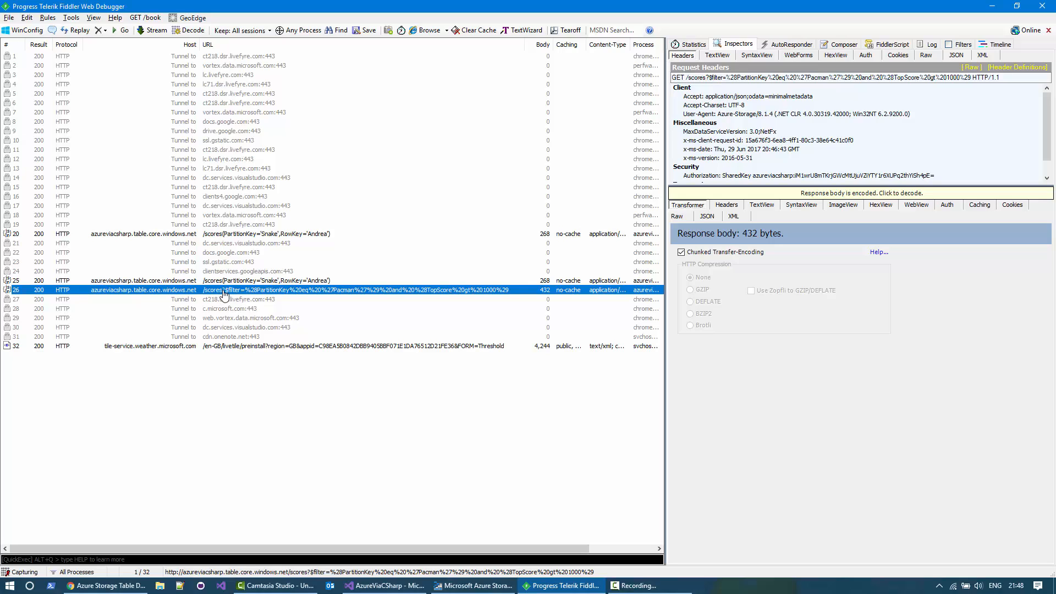
left_click(706, 205)
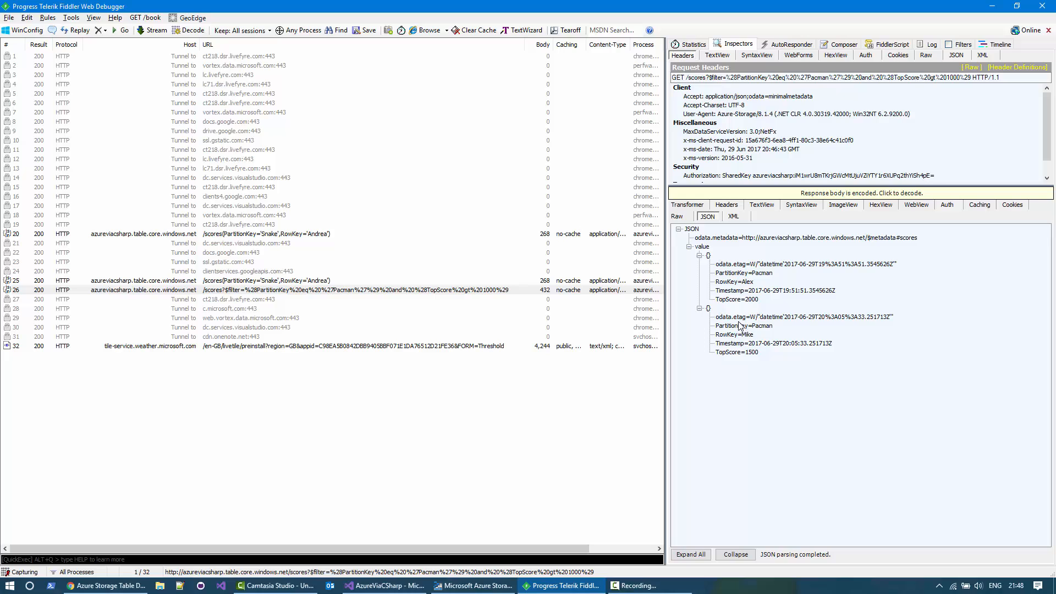
mouse_move(749, 310)
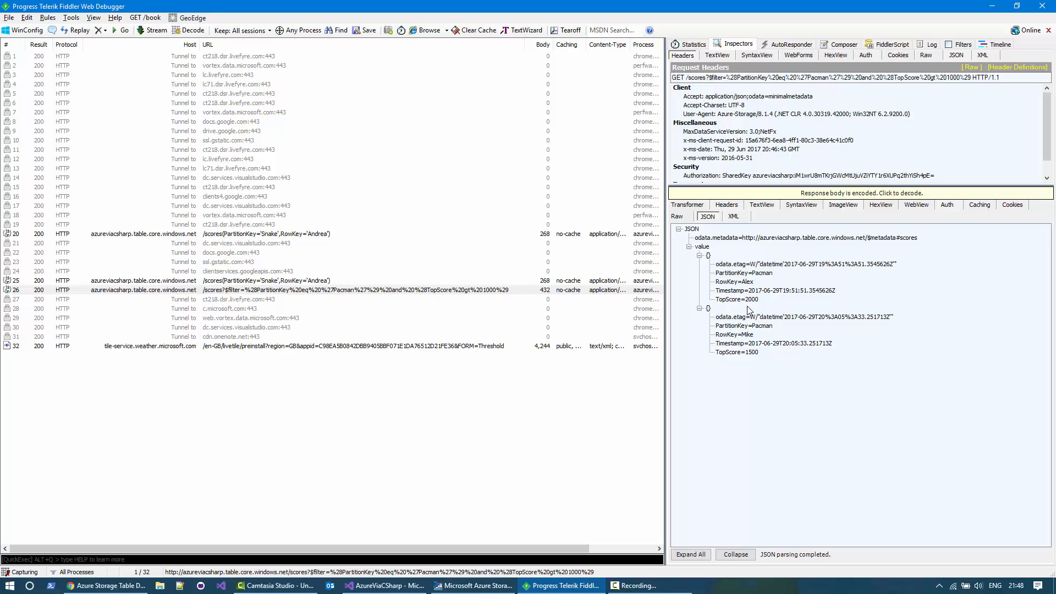
mouse_move(525, 514)
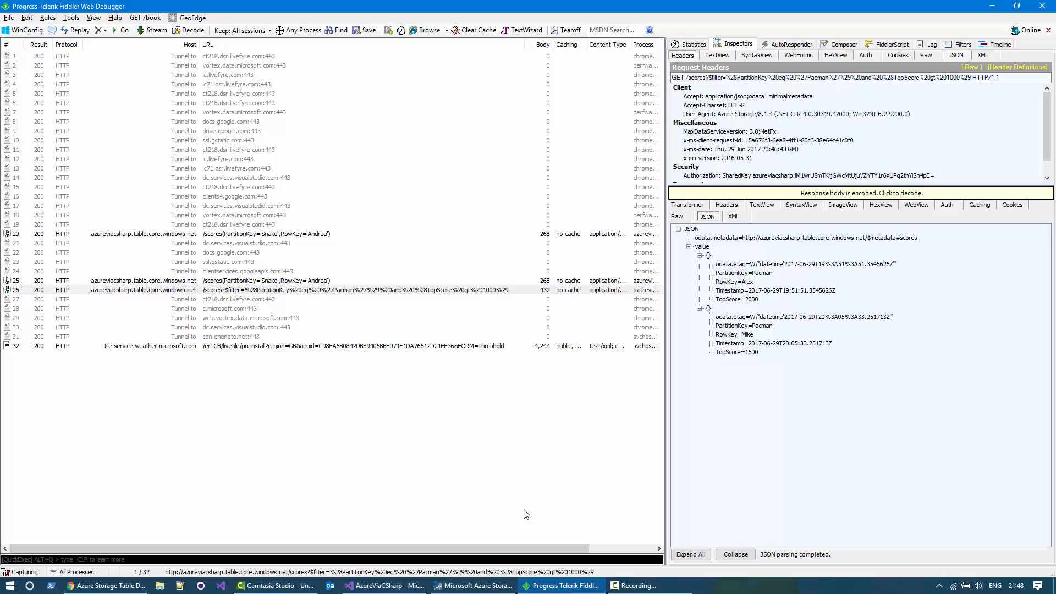
left_click(384, 585)
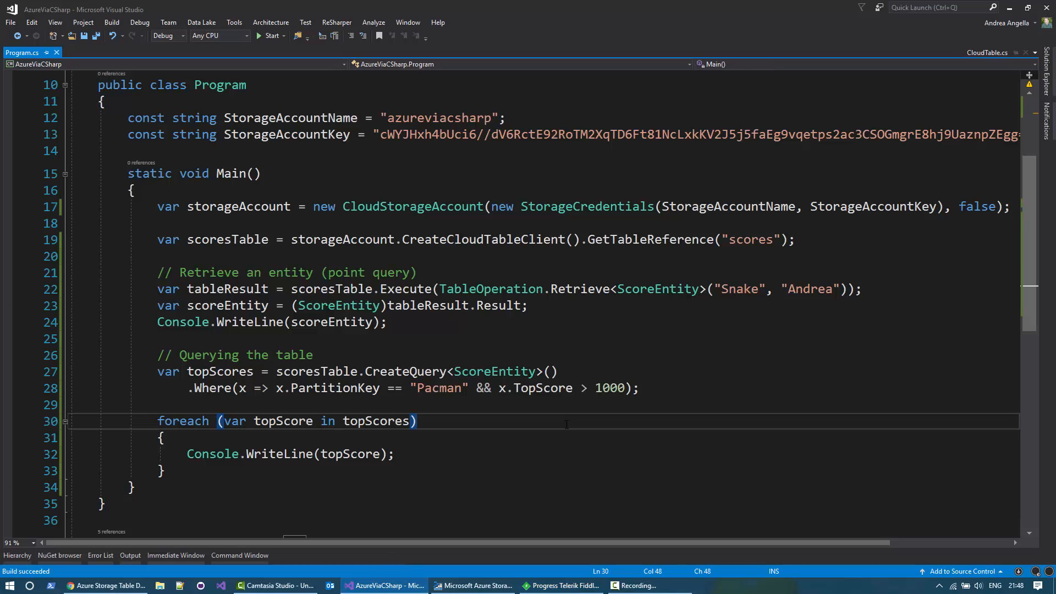